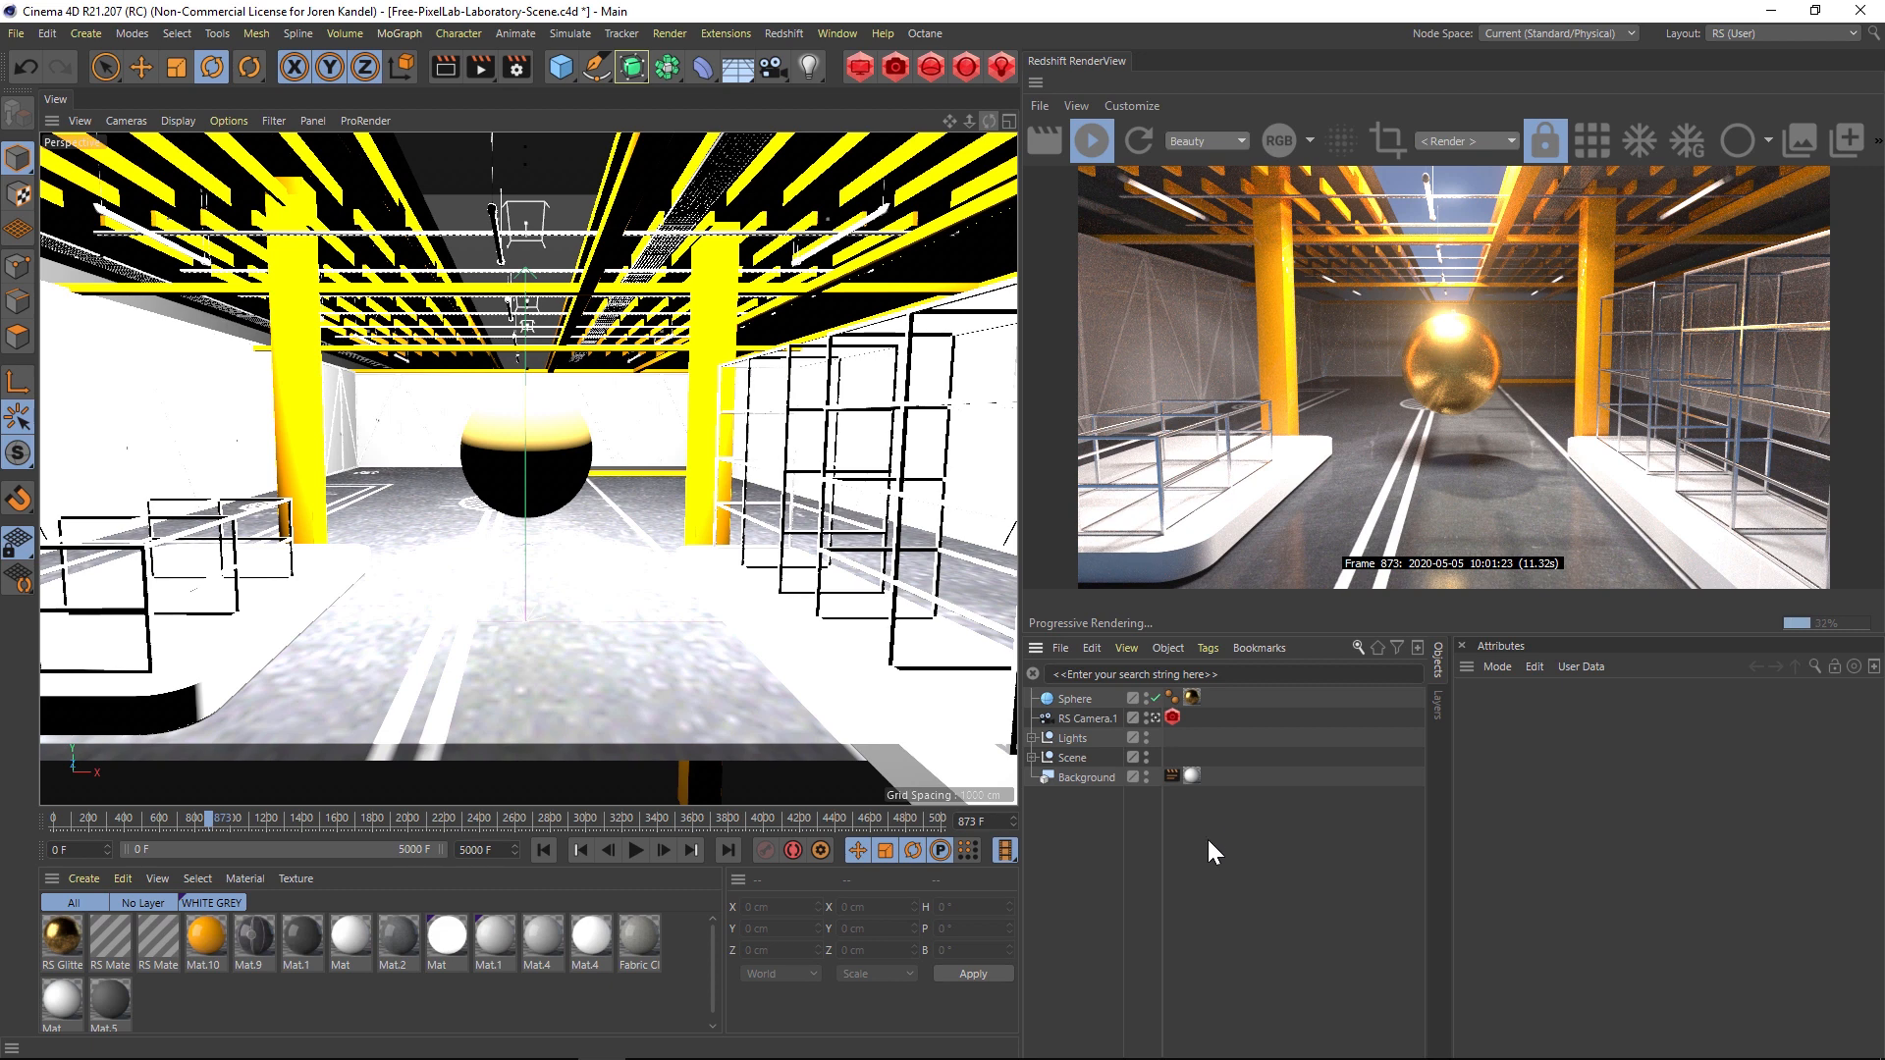
pyautogui.moveTo(1254, 895)
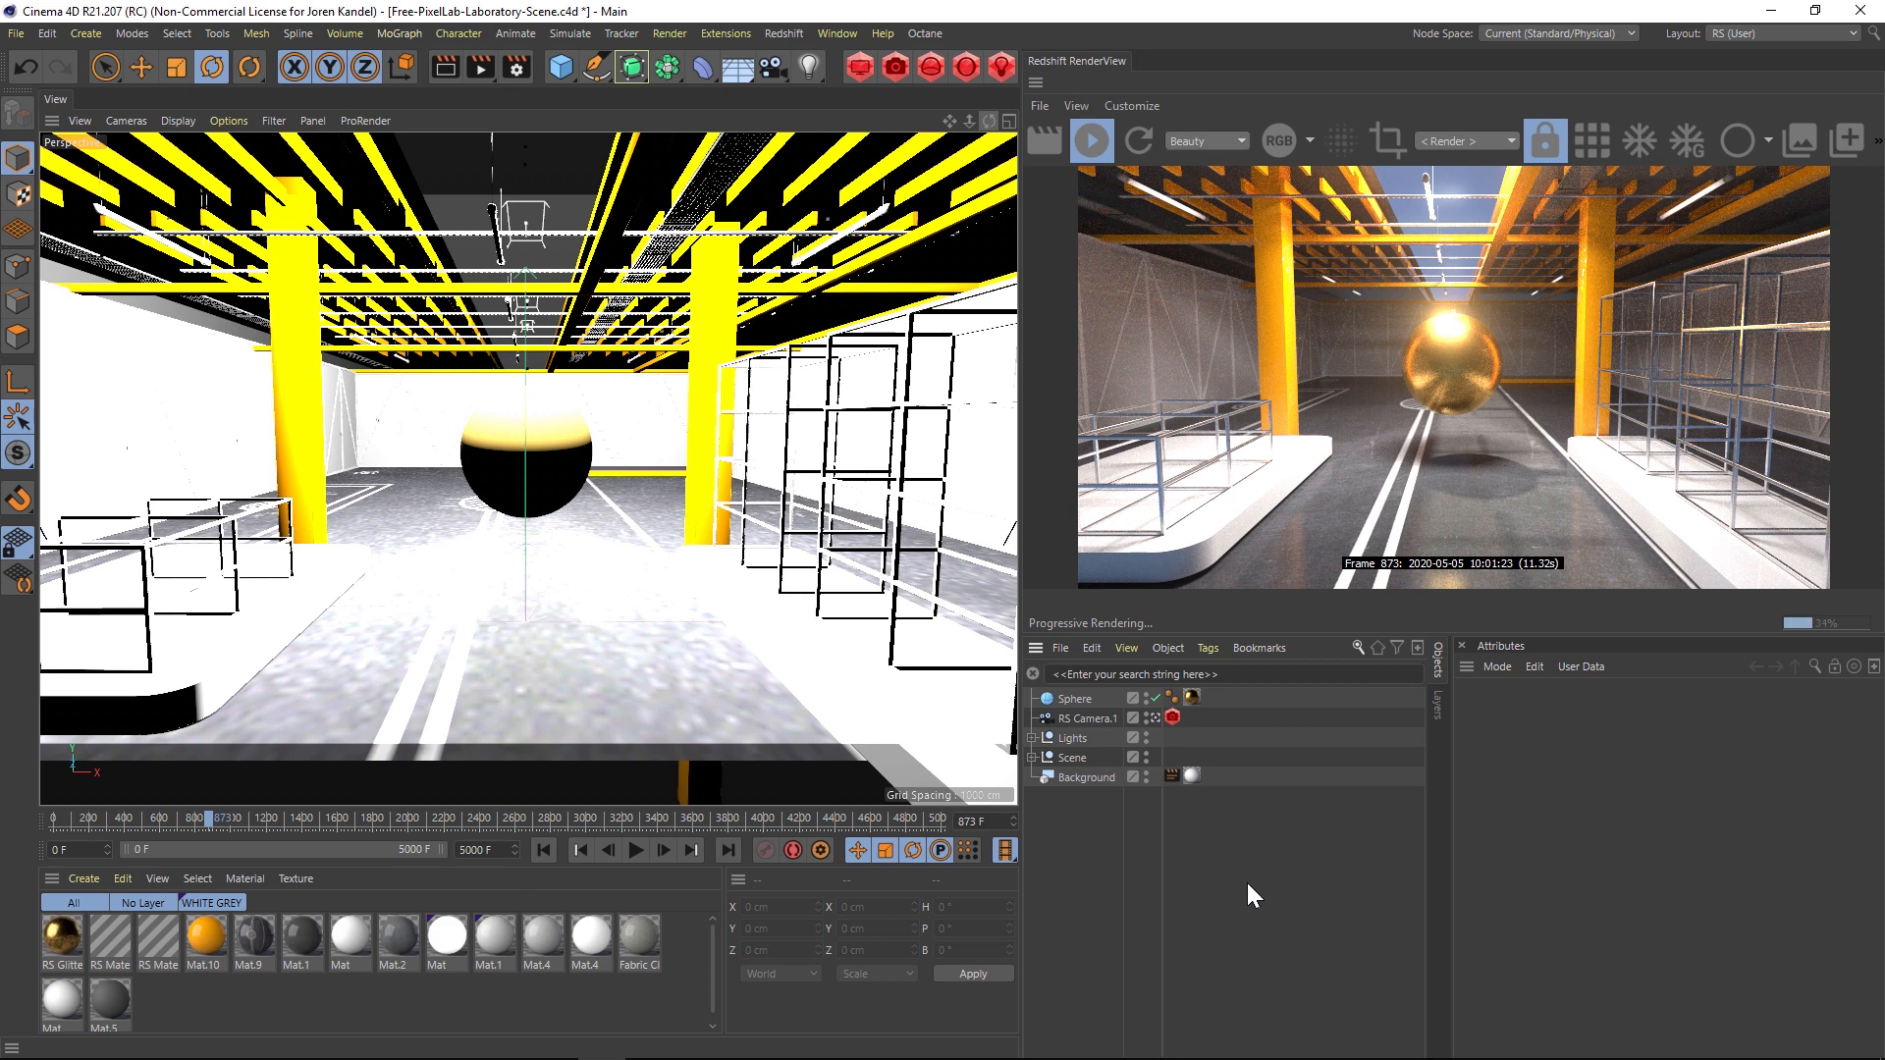
pyautogui.moveTo(1187, 851)
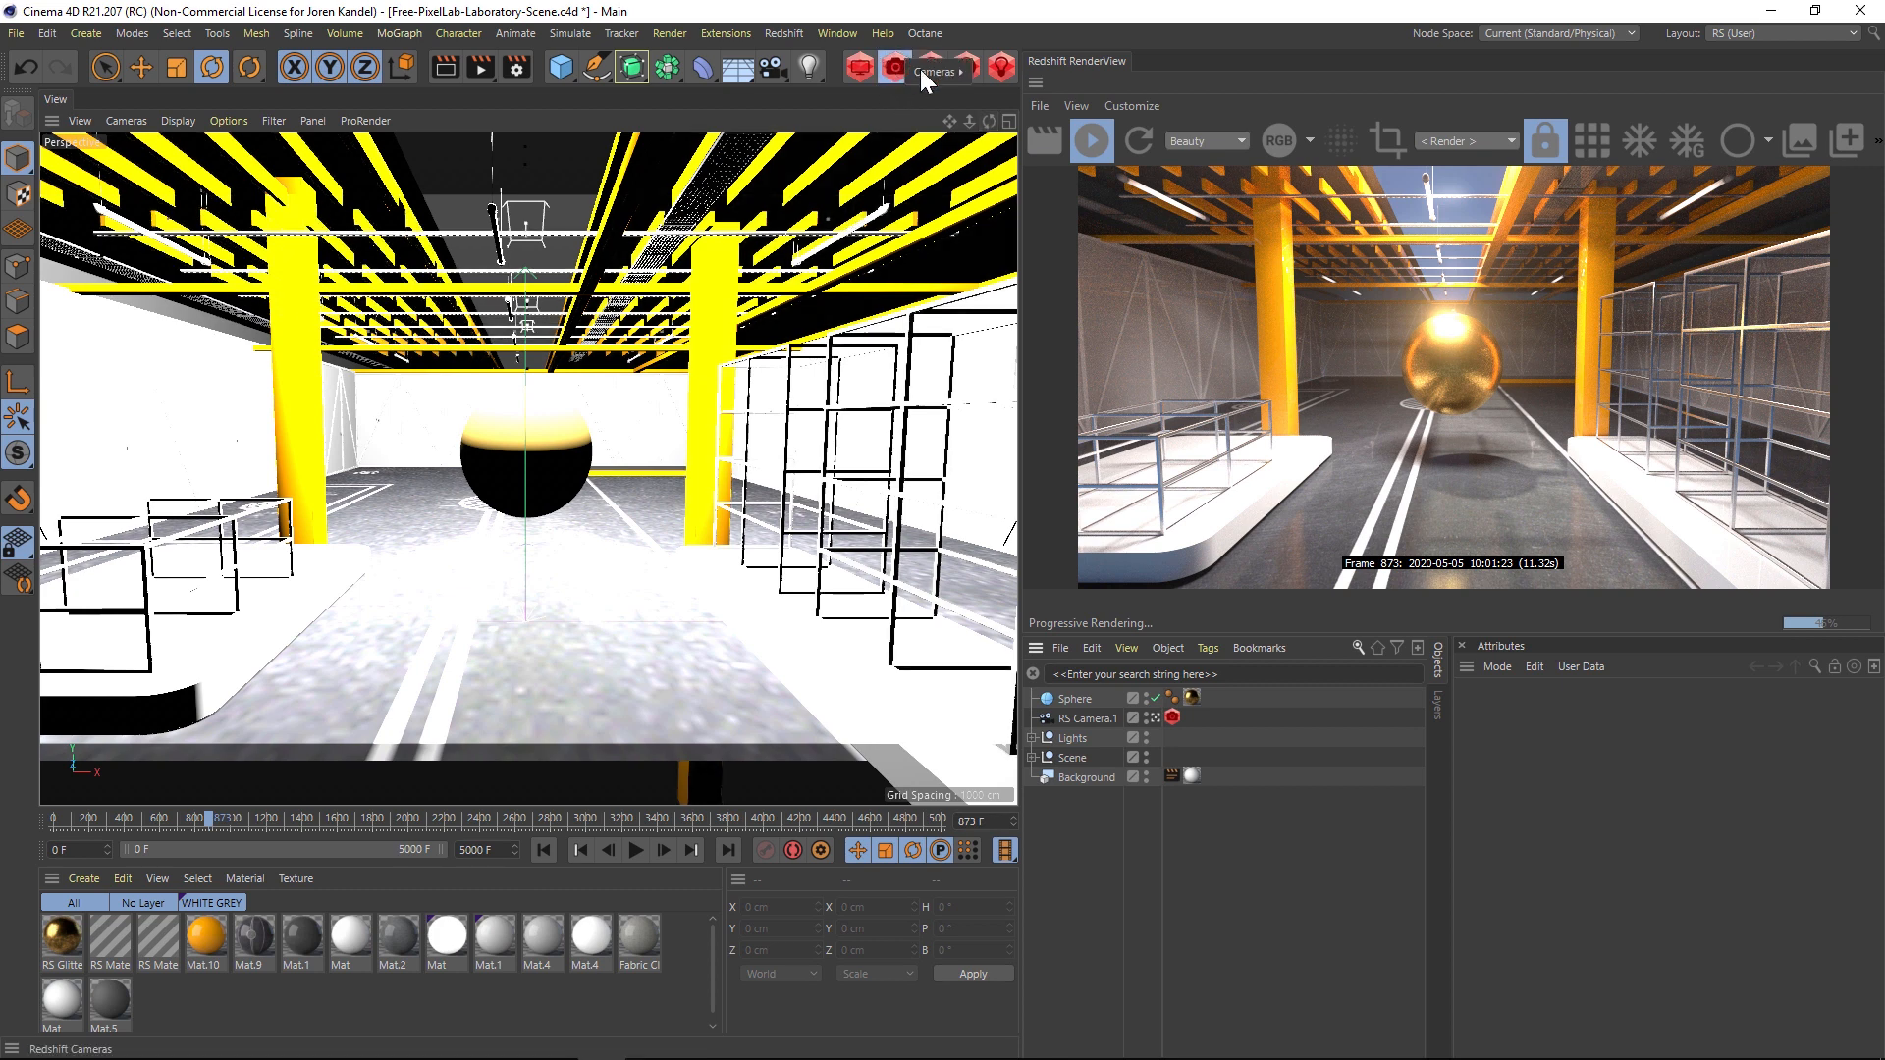
# Add a Redshift spherical camera and reset its position to the origin with 'reset p'
pyautogui.click(937, 70)
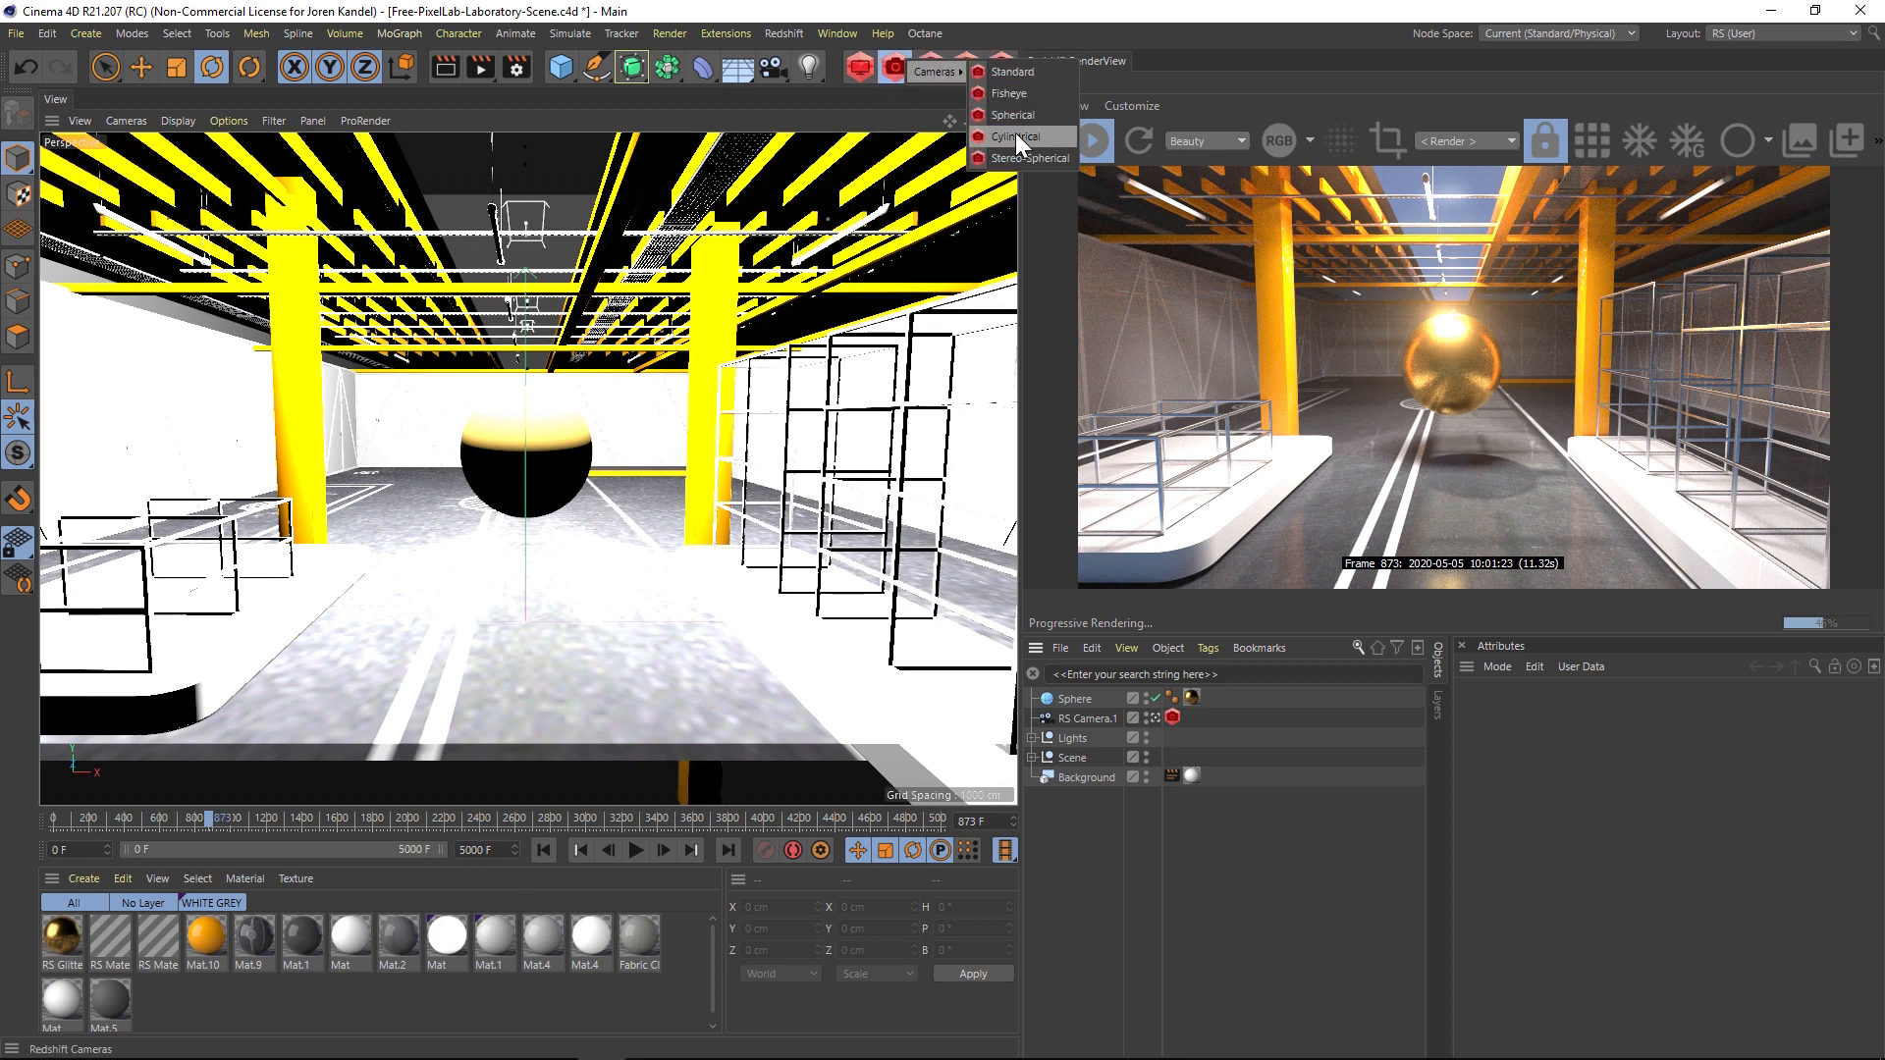
pyautogui.moveTo(1016, 116)
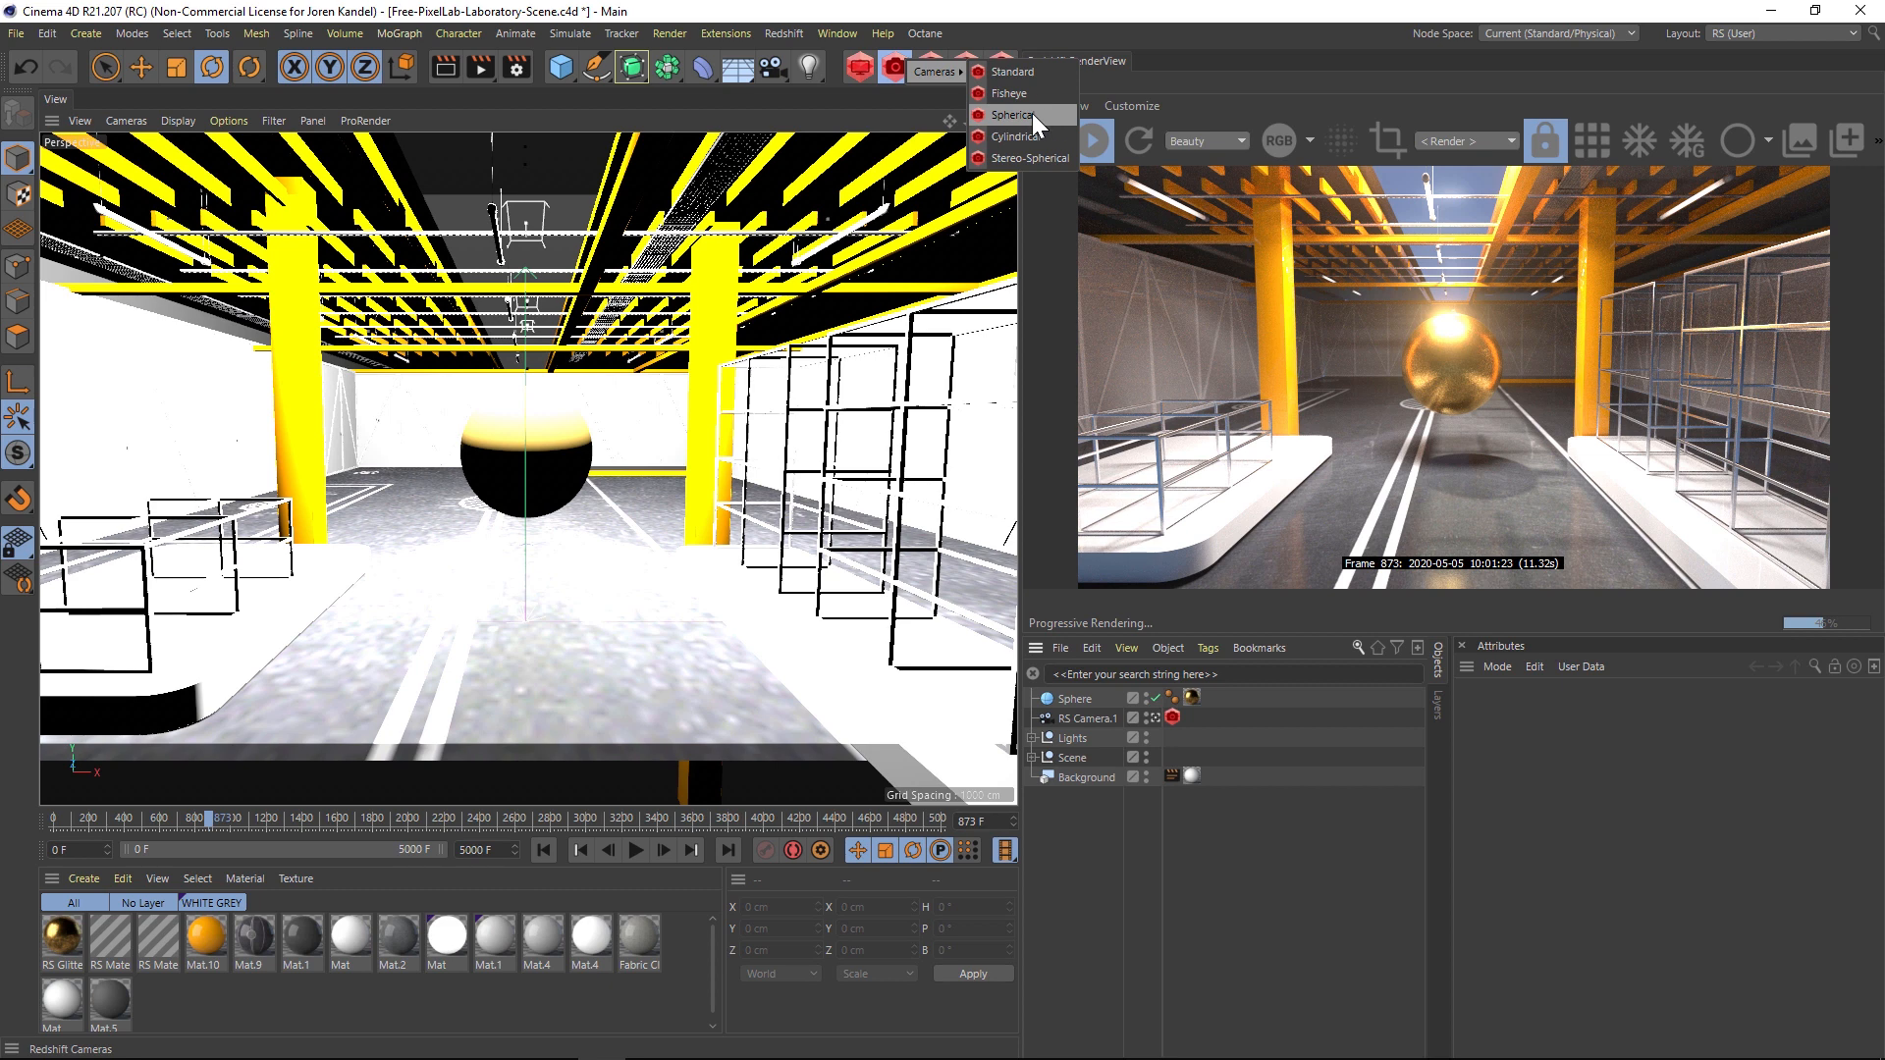
pyautogui.click(1014, 114)
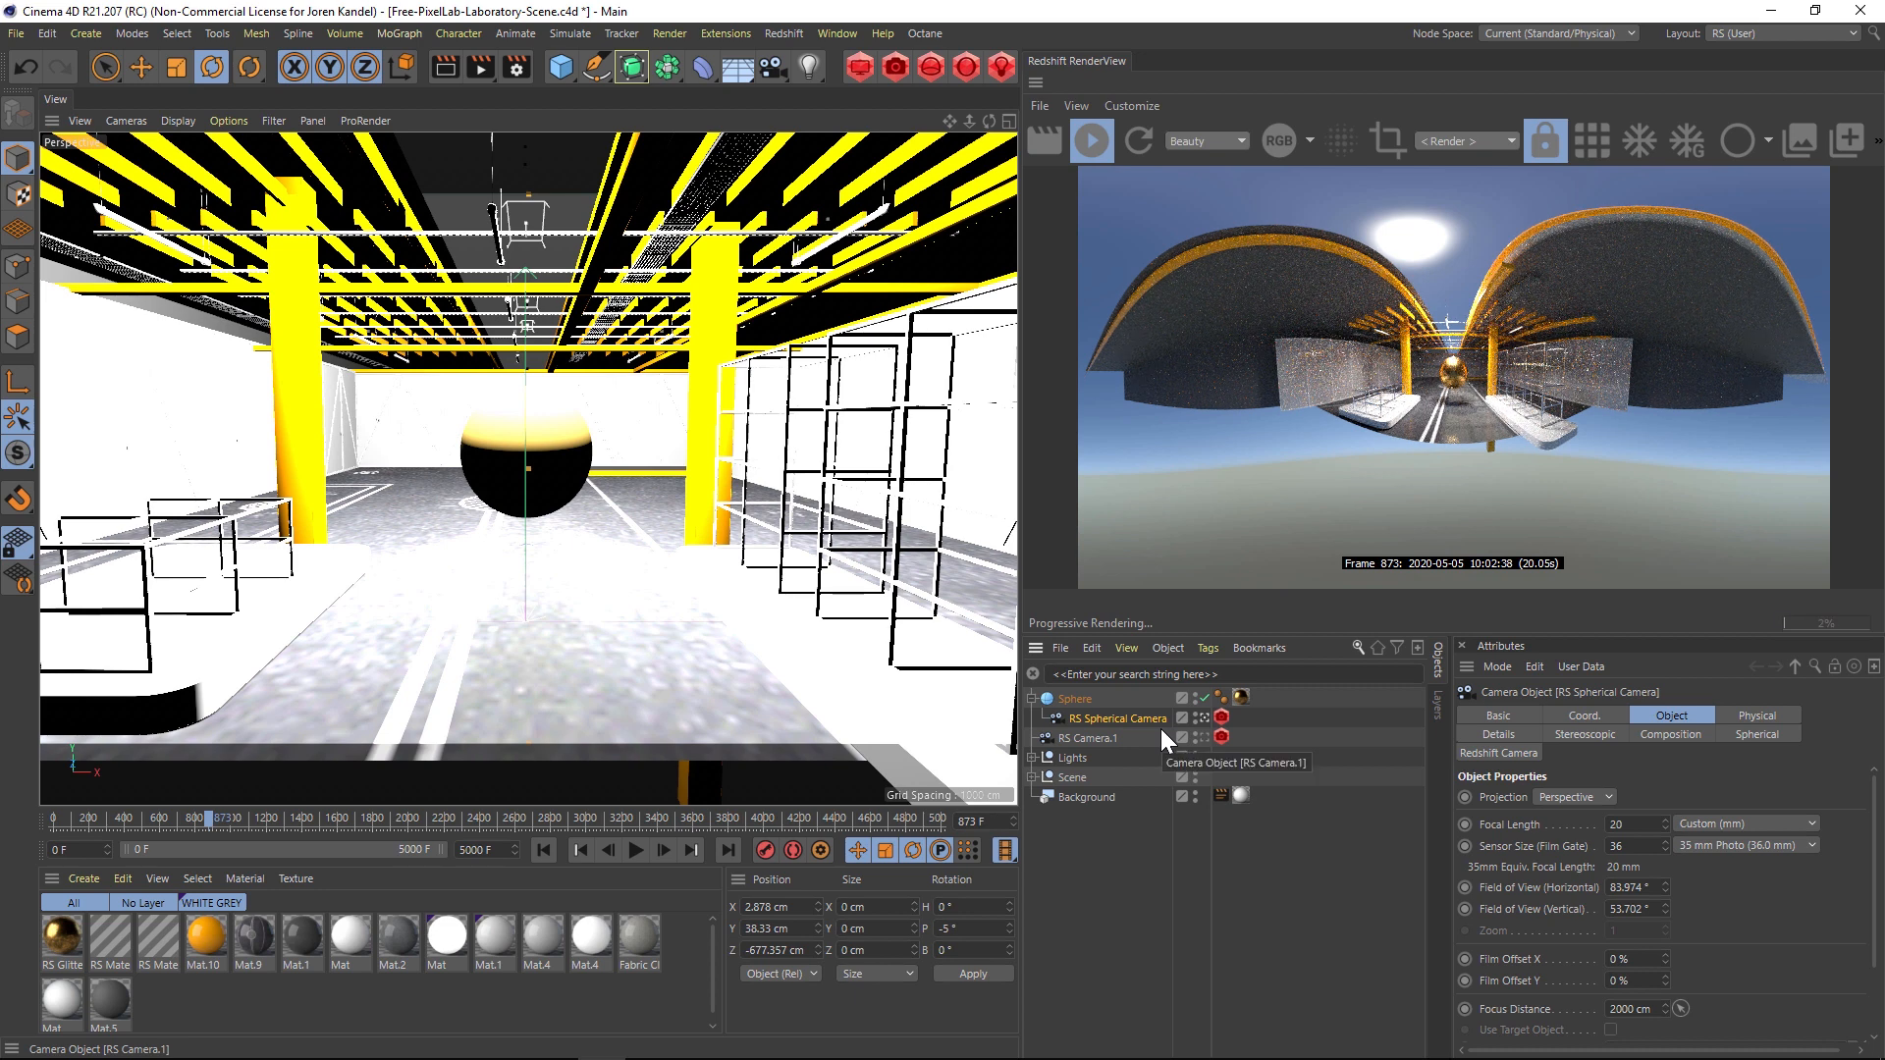
pyautogui.write('reset p')
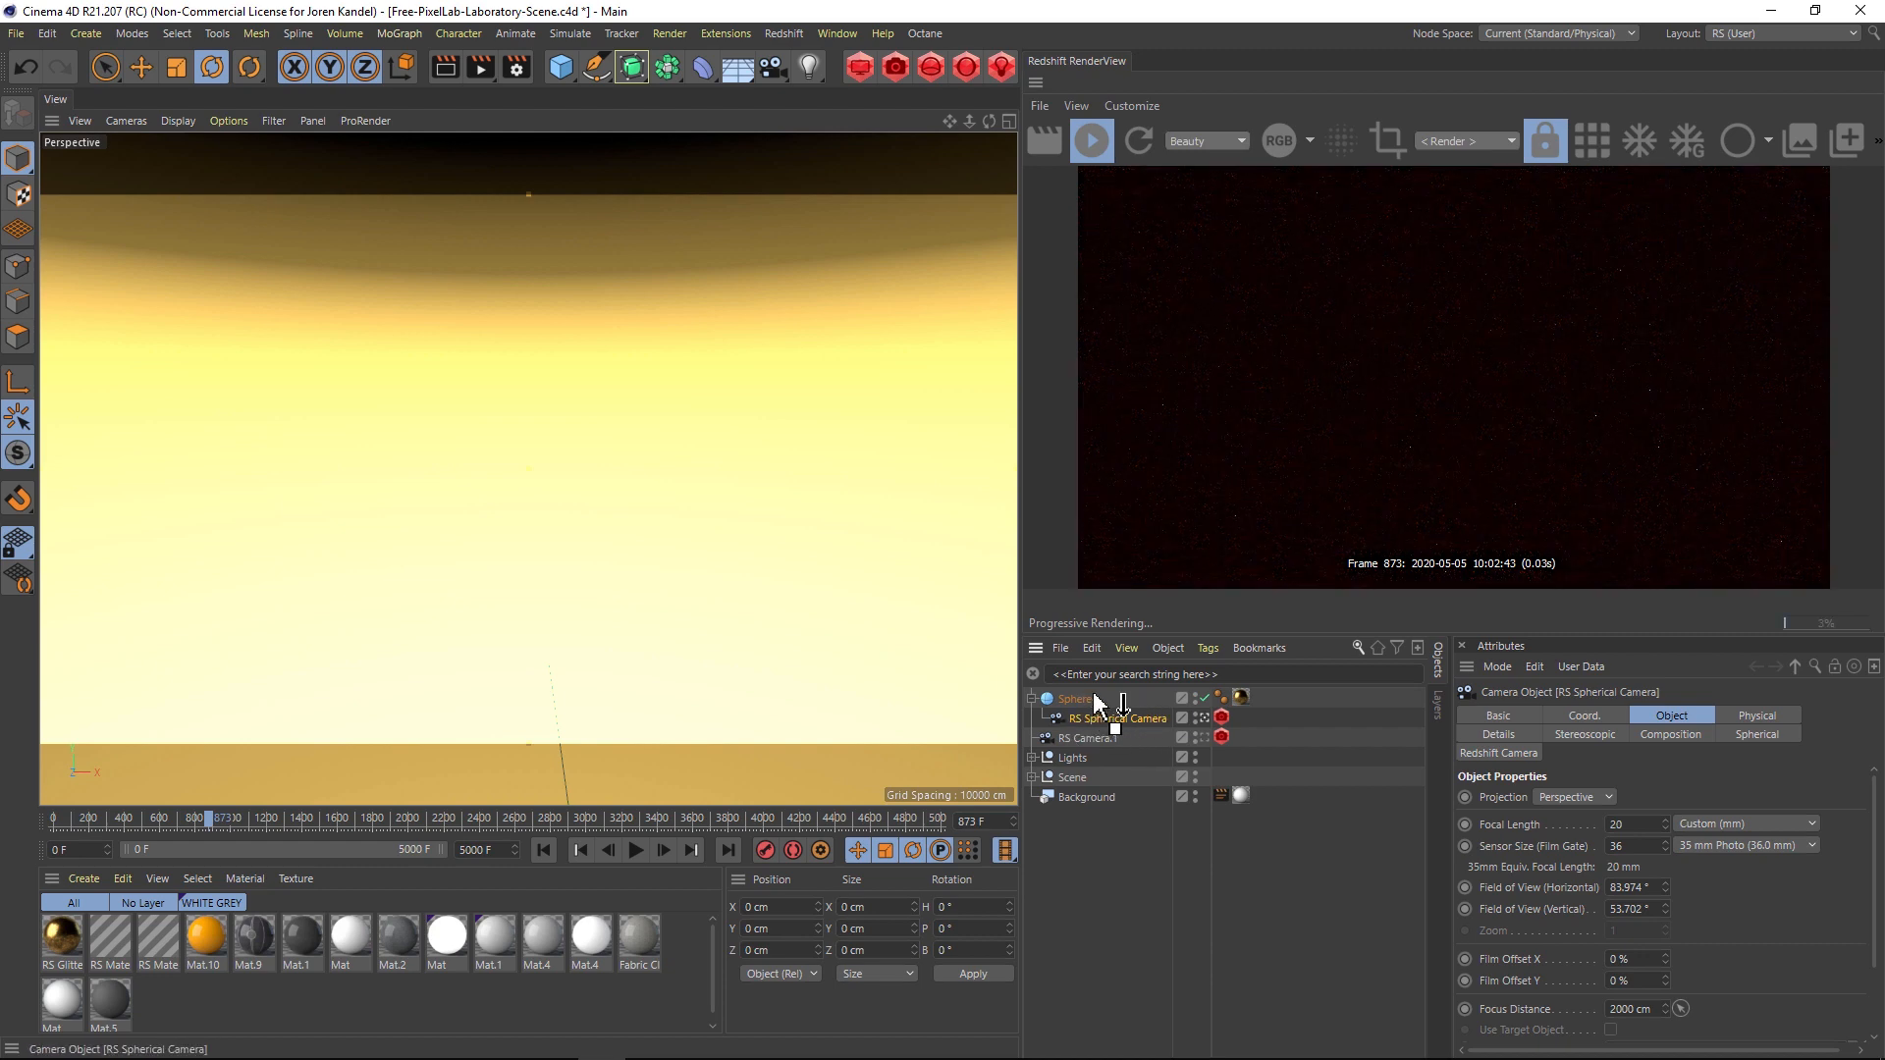
pyautogui.click(1075, 718)
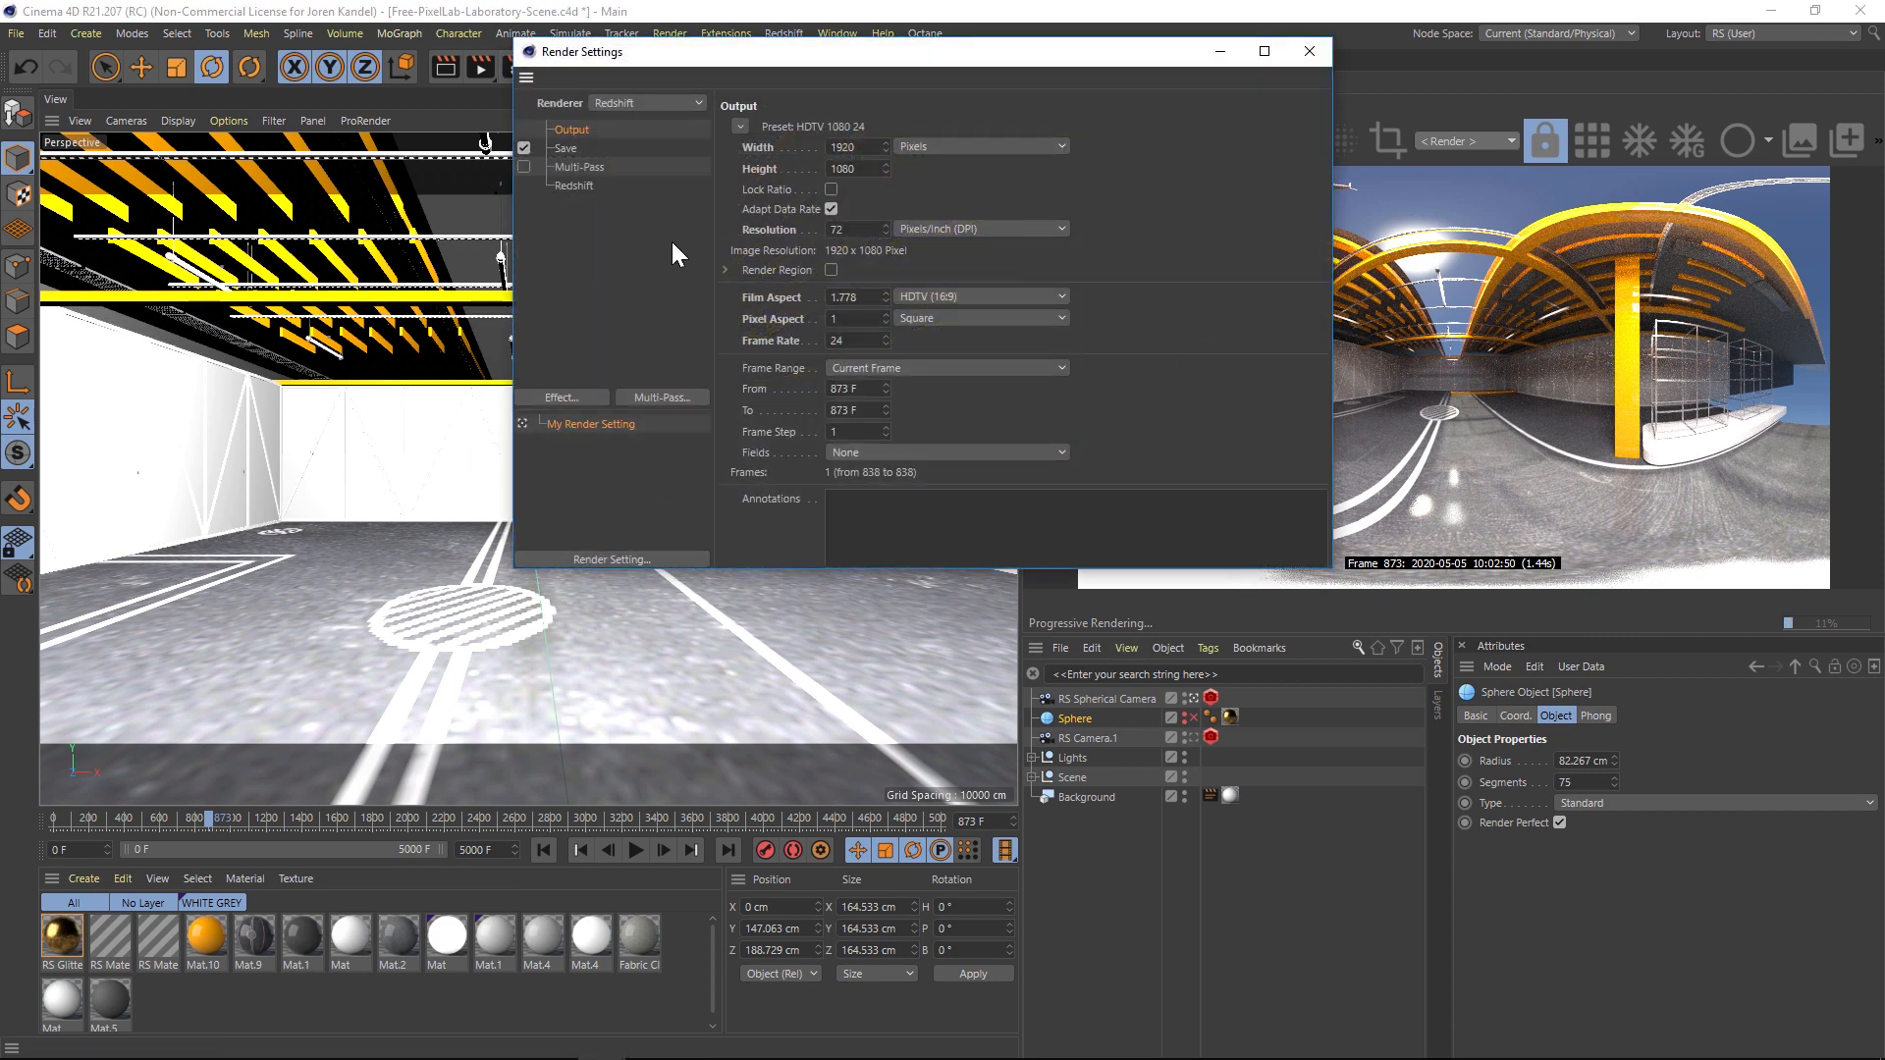
# Start from a Film size preset and set a custom 4096×2048 output resolution
pyautogui.click(740, 128)
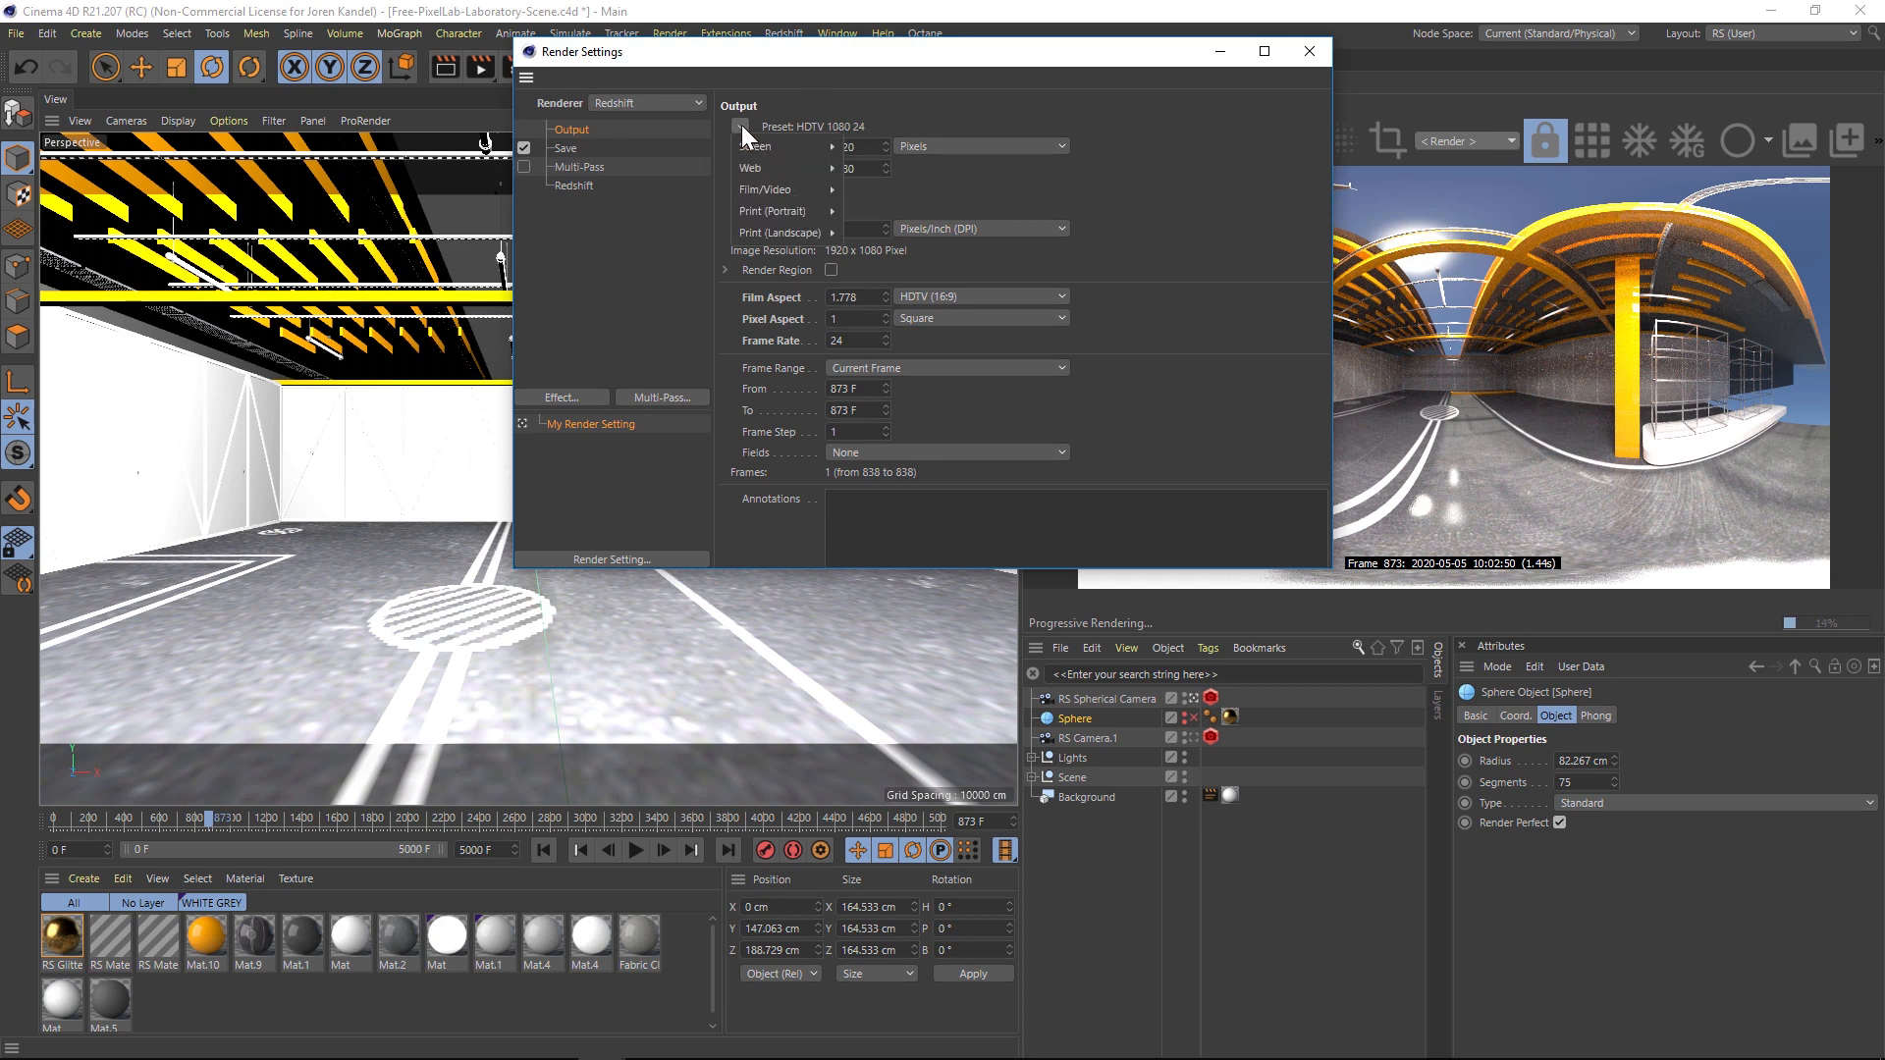
pyautogui.click(765, 189)
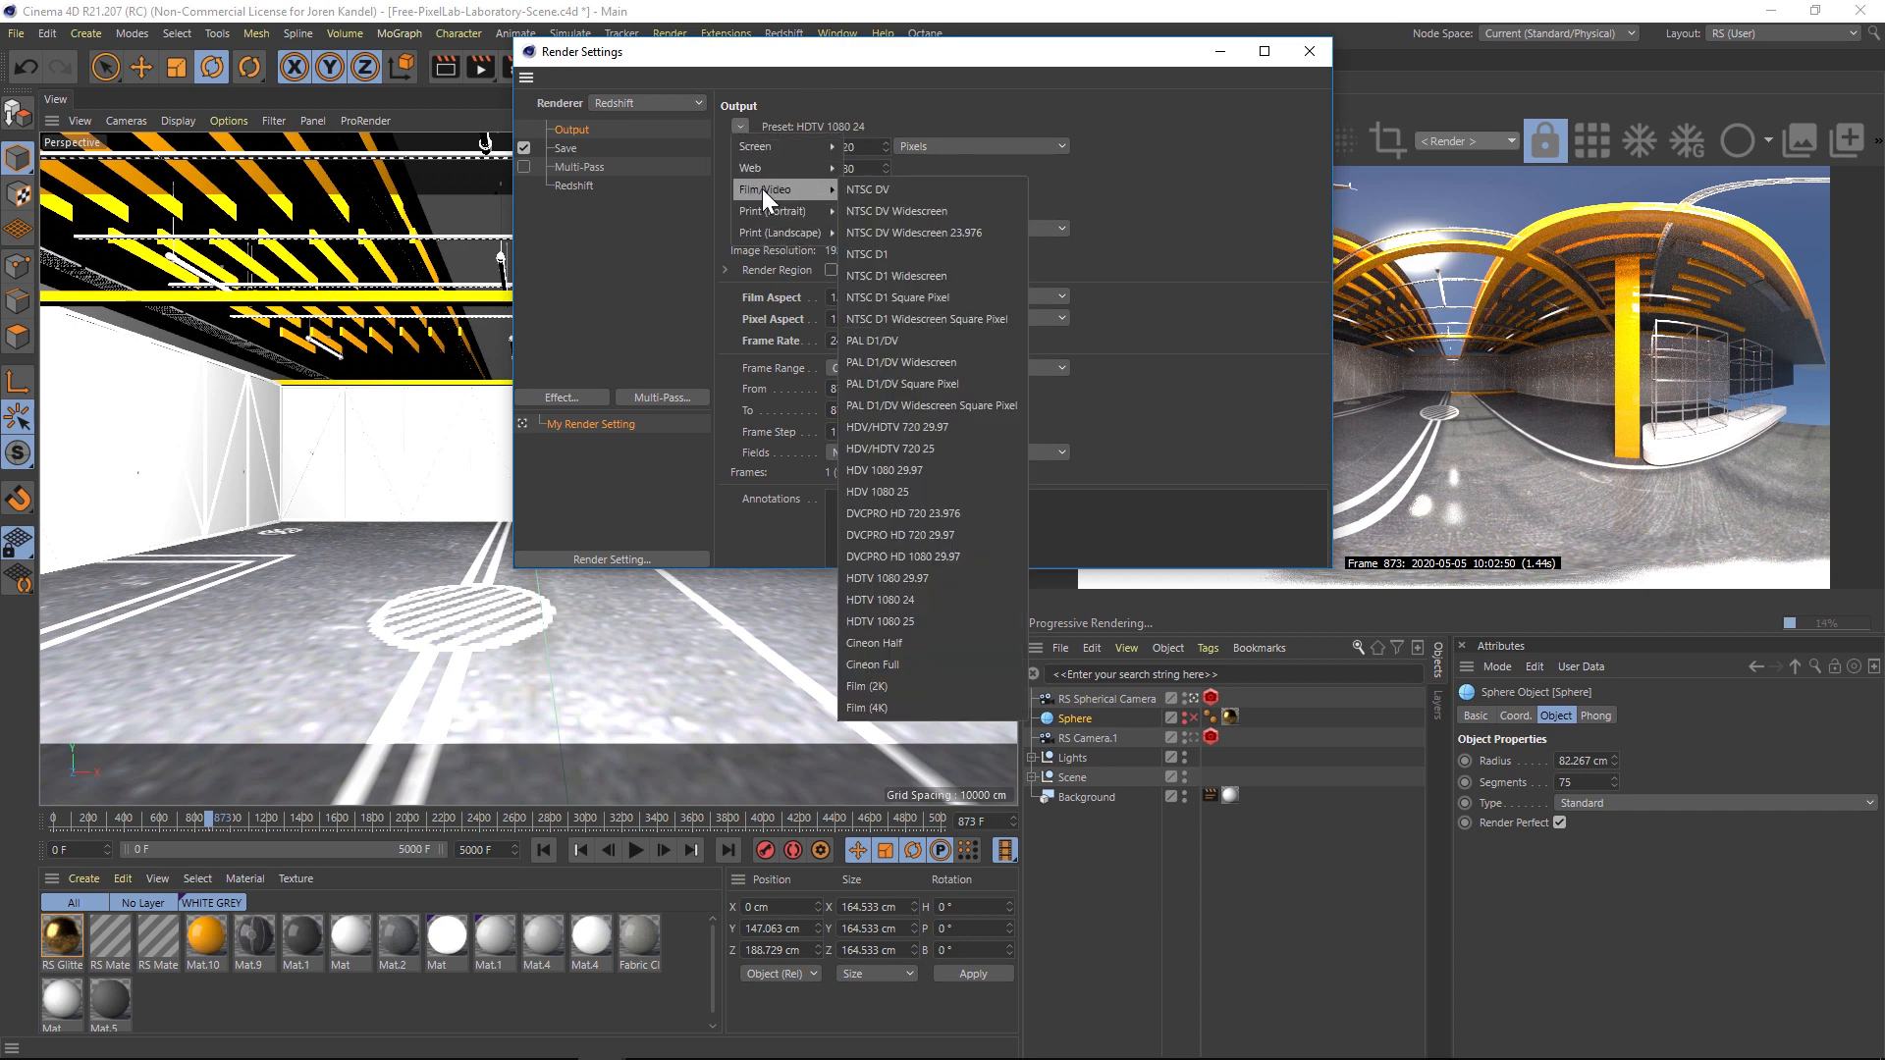
pyautogui.click(864, 685)
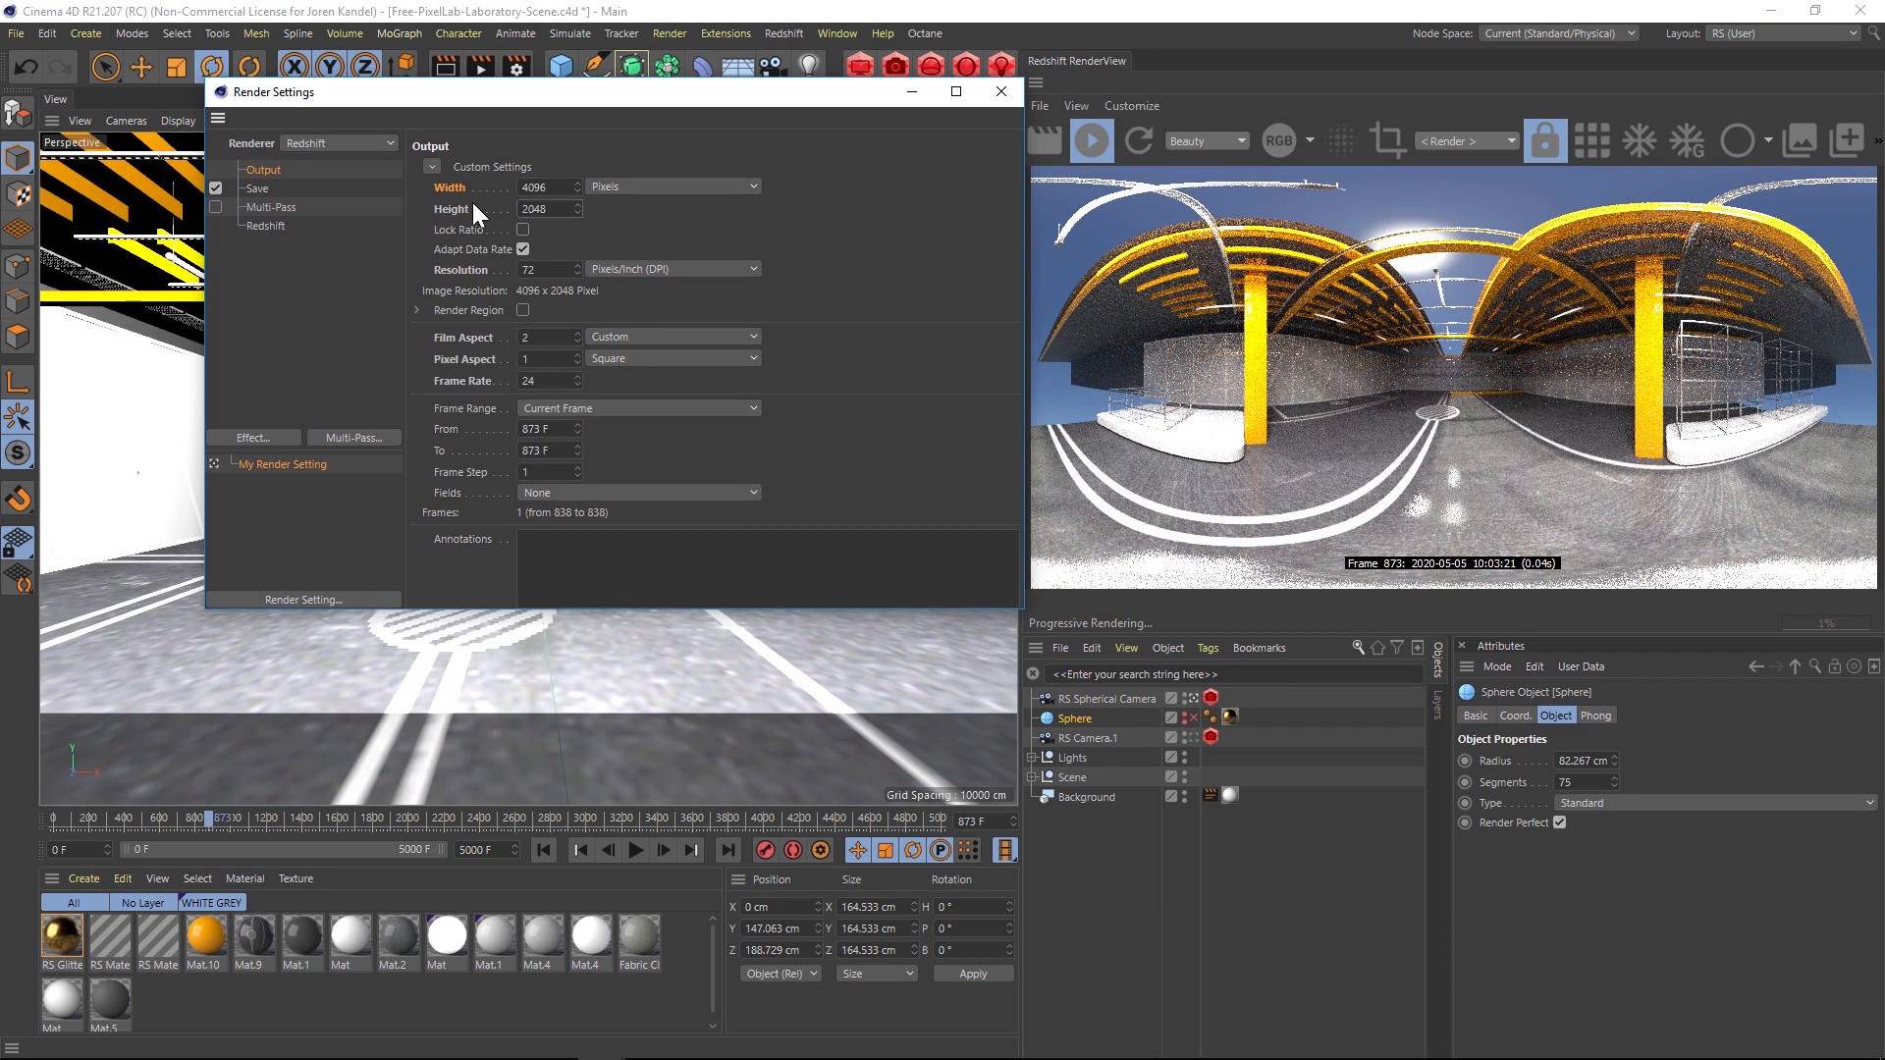
pyautogui.moveTo(1061, 360)
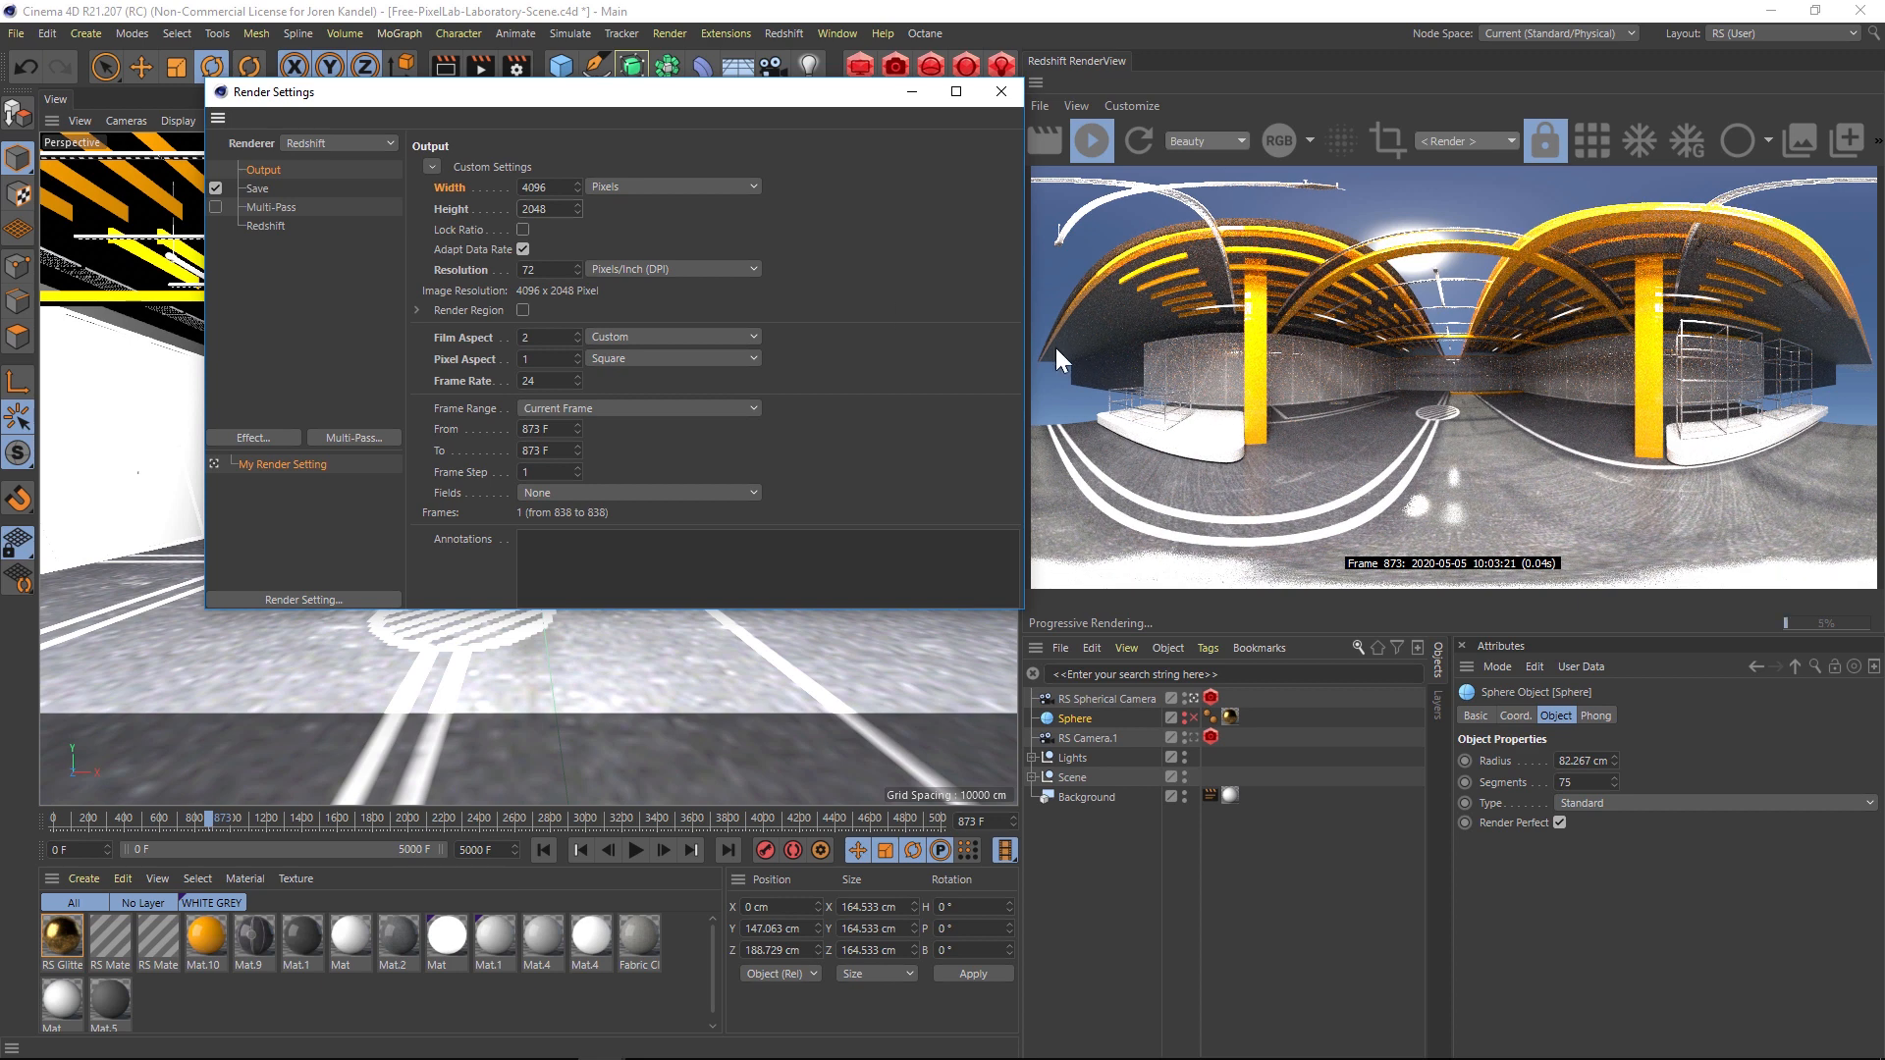
pyautogui.click(256, 188)
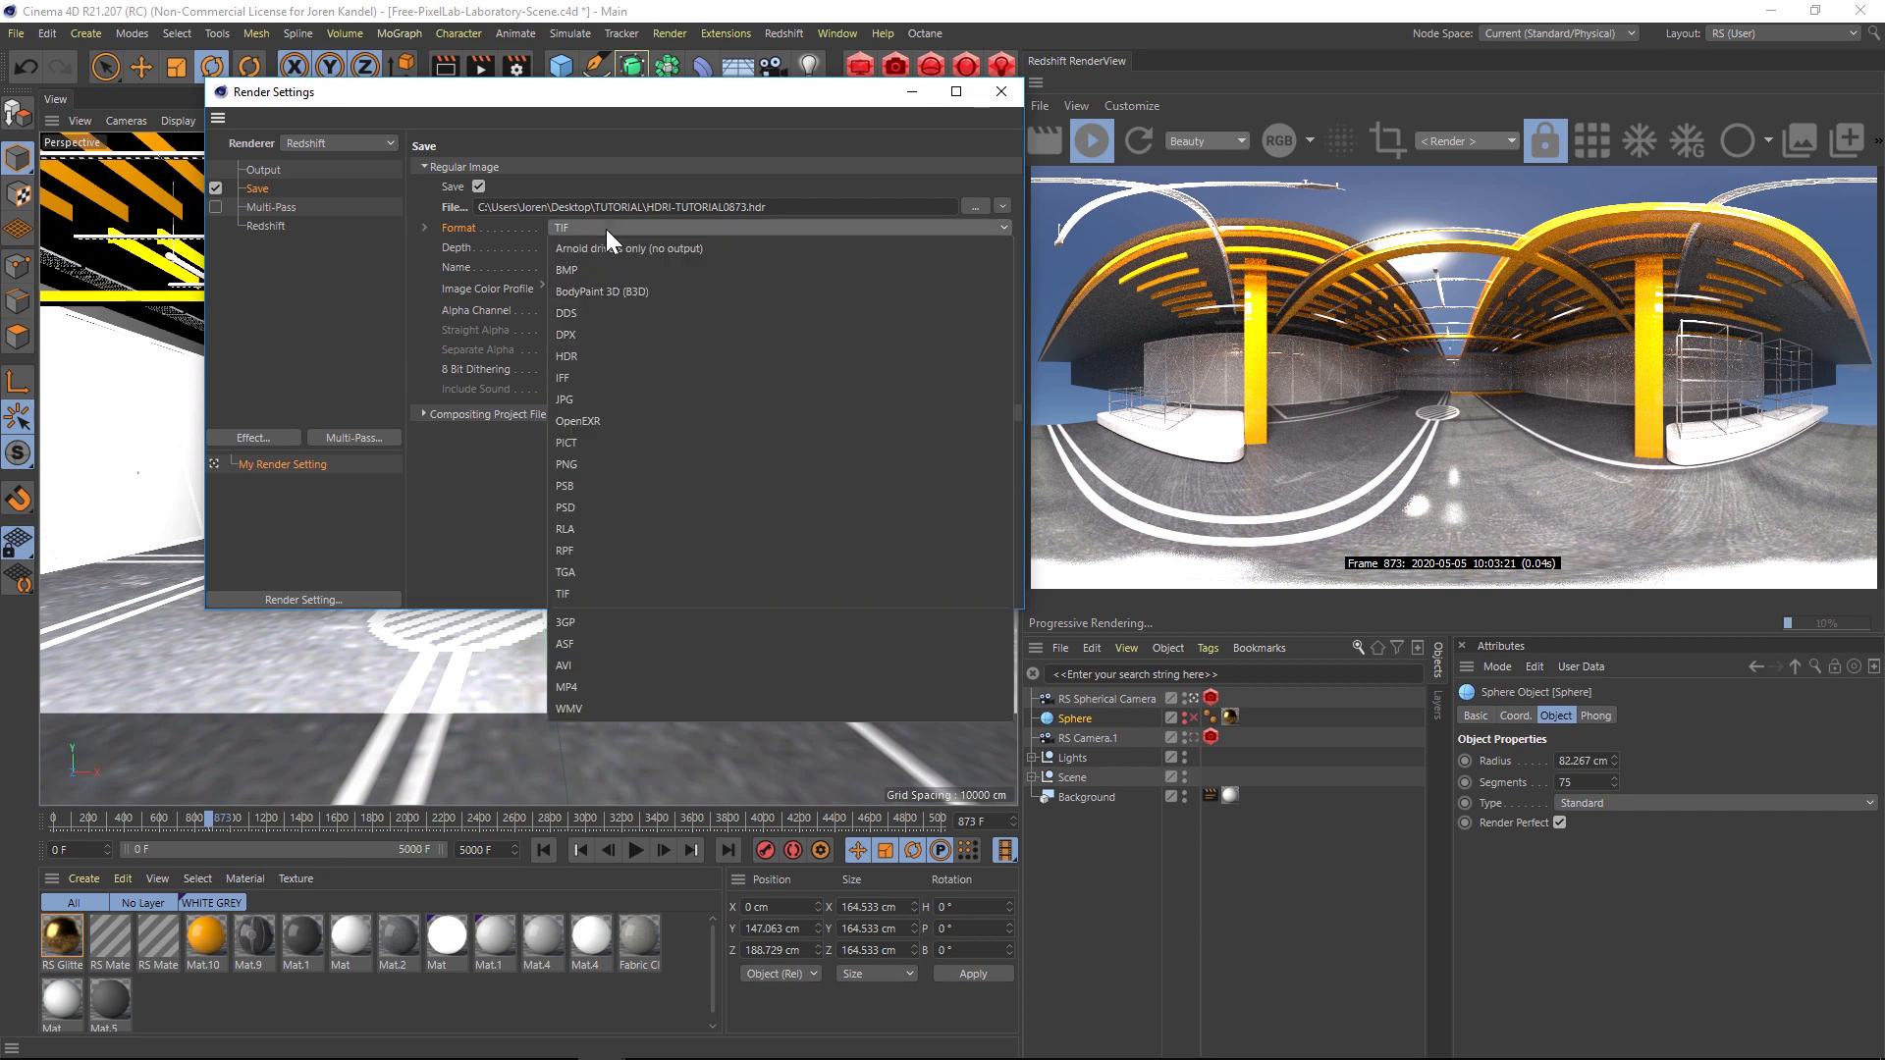
pyautogui.moveTo(601, 356)
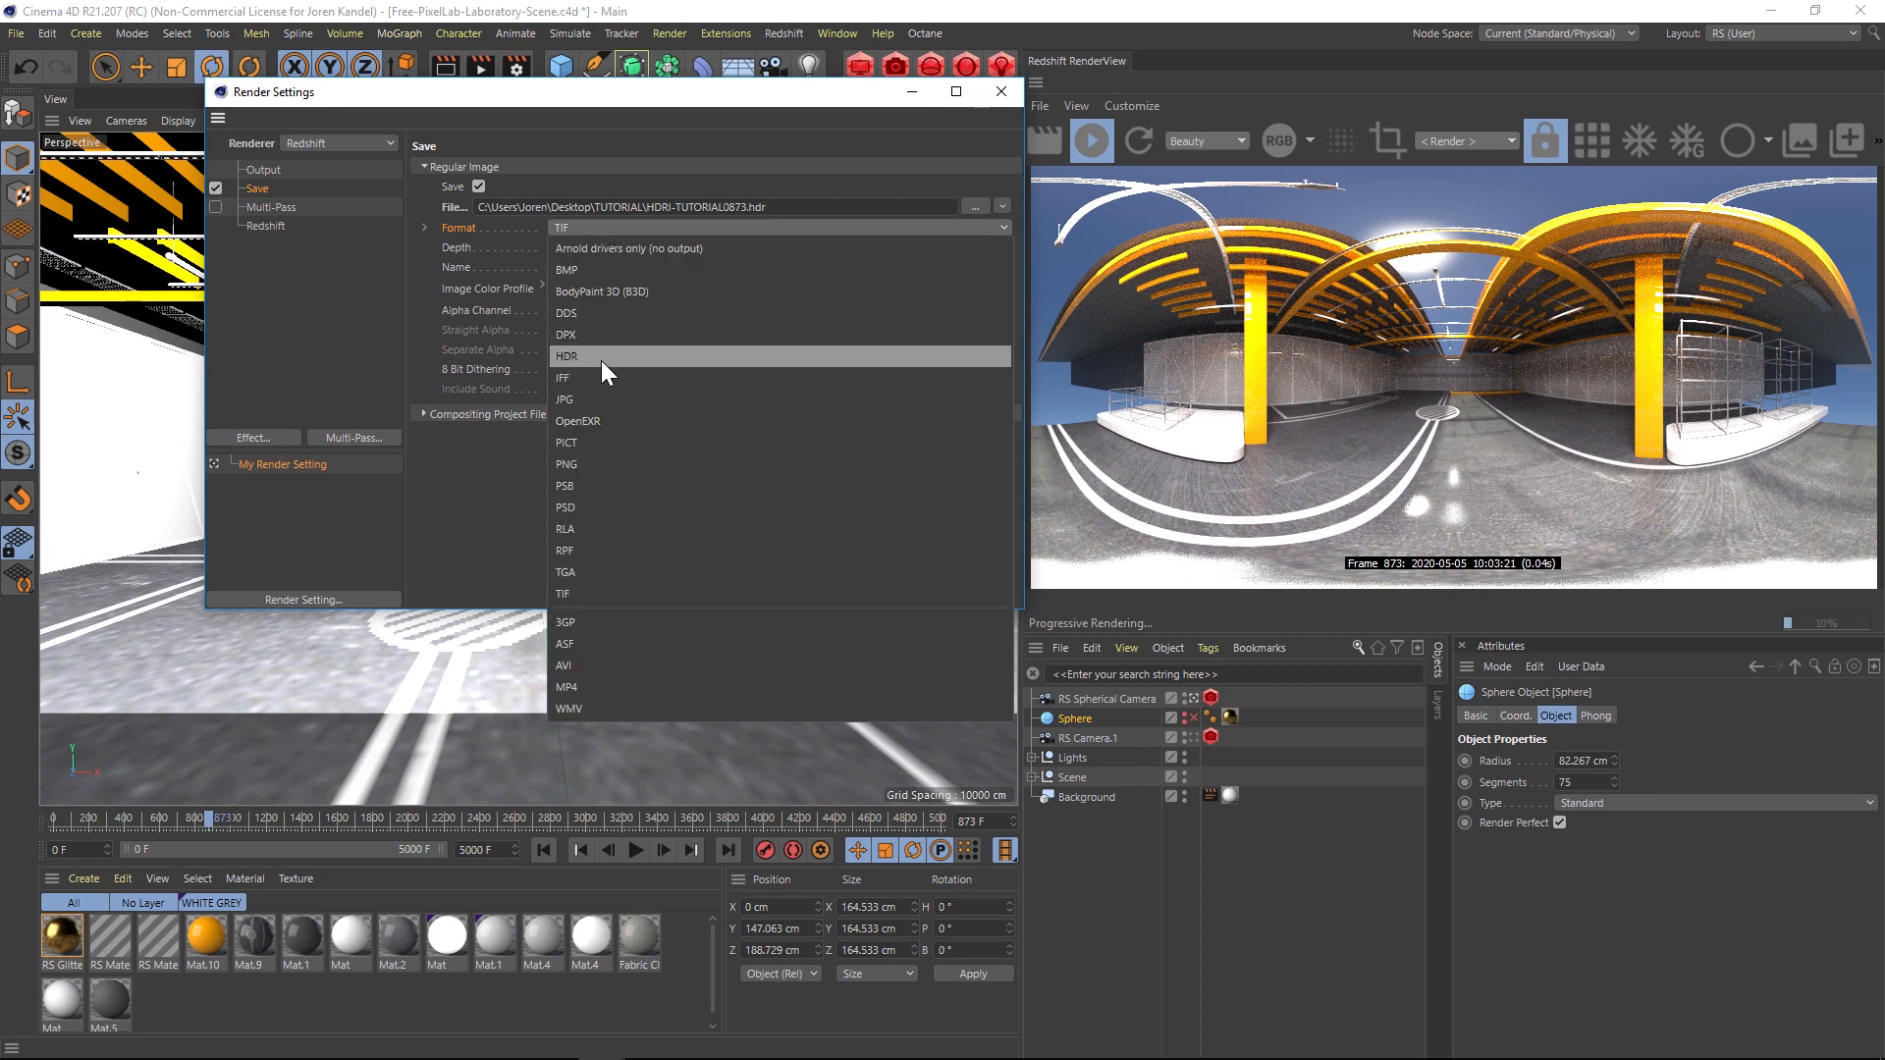
# Set the saved image format to HDR
pyautogui.click(567, 356)
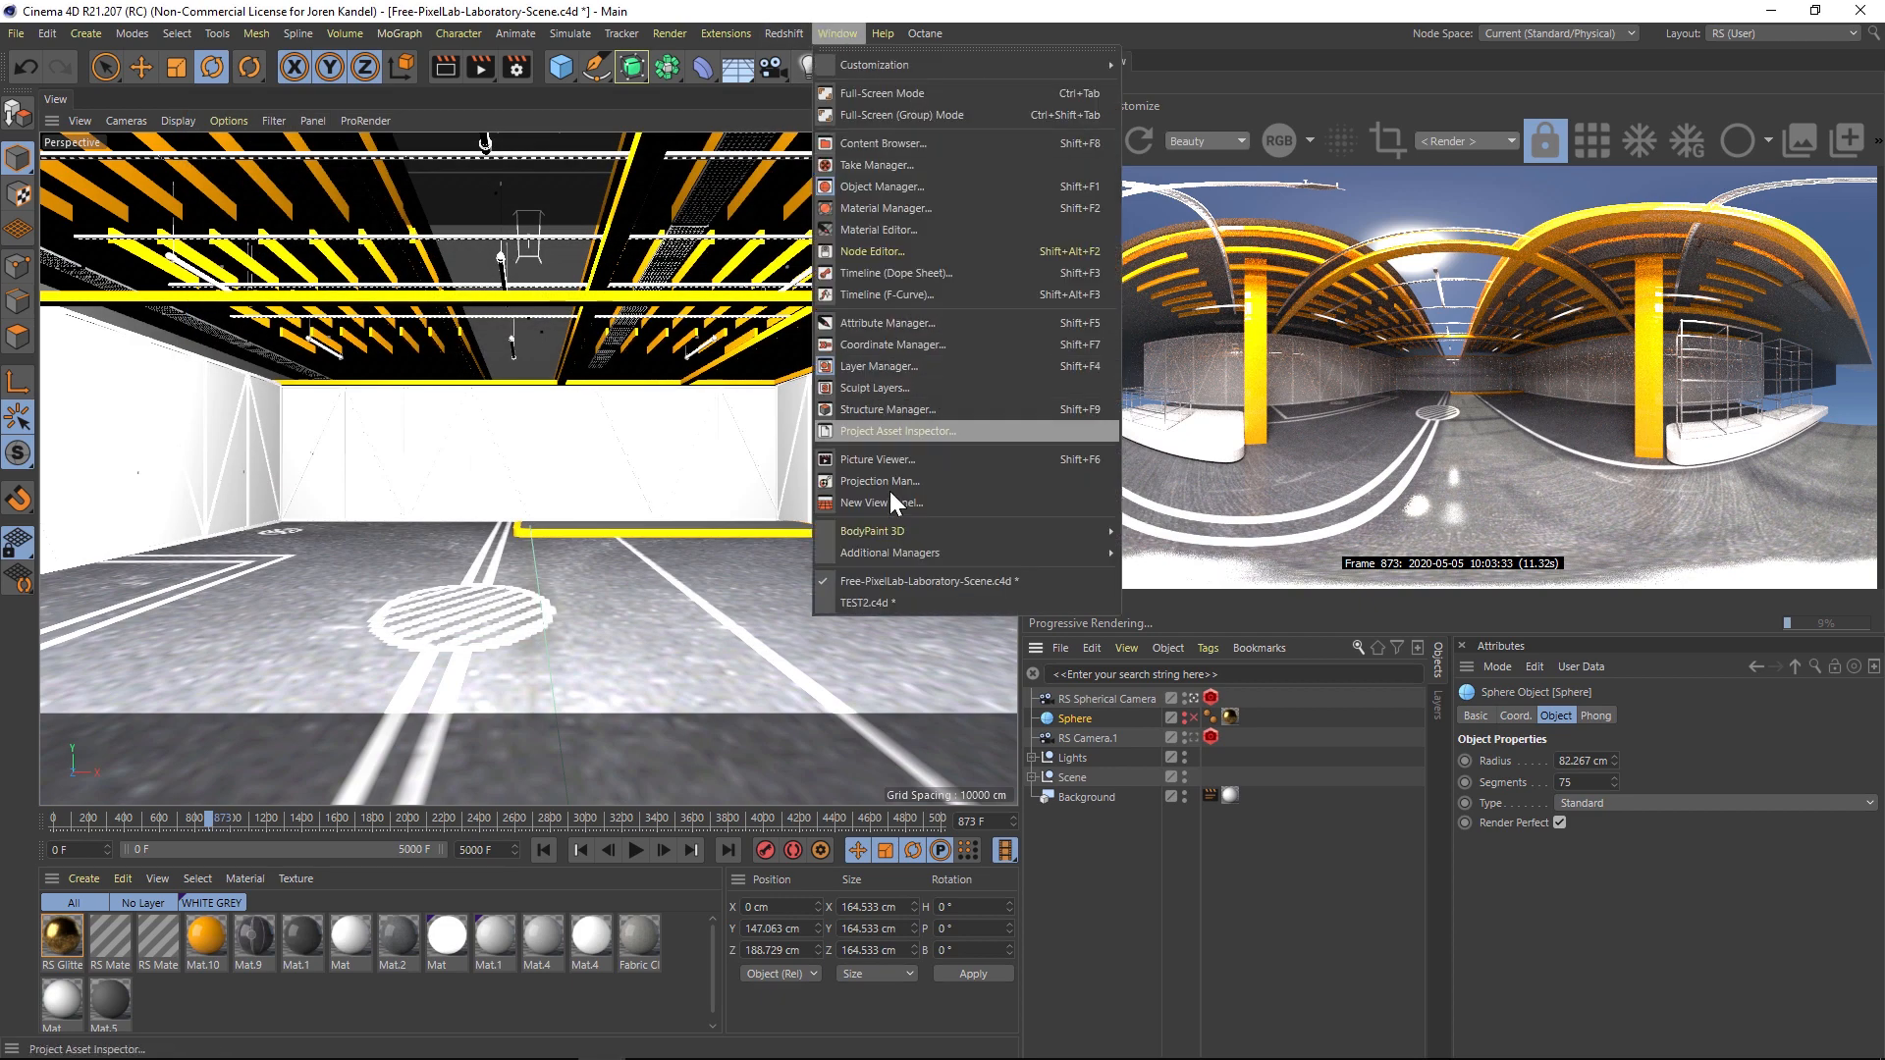
# Inspect the finished HDR render in the Picture Viewer, then switch to TEST2.c4d
pyautogui.click(878, 459)
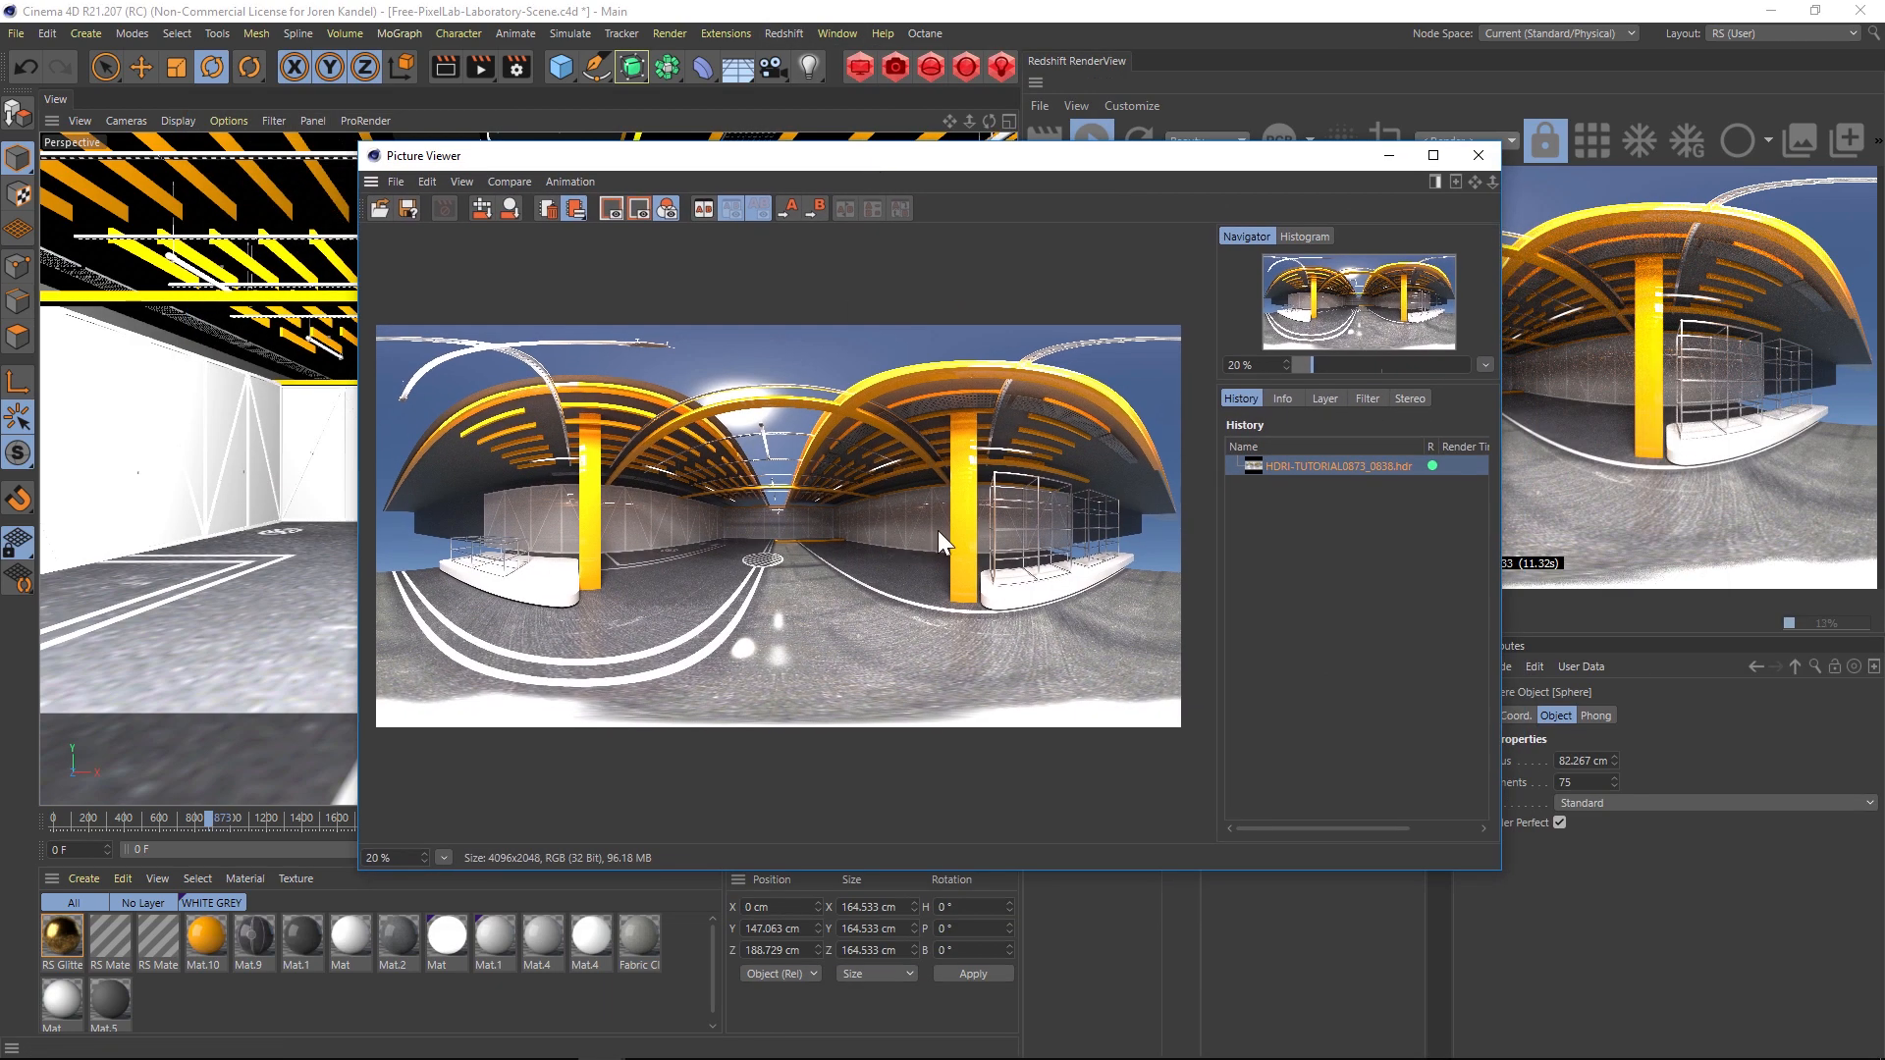
pyautogui.moveTo(903, 517)
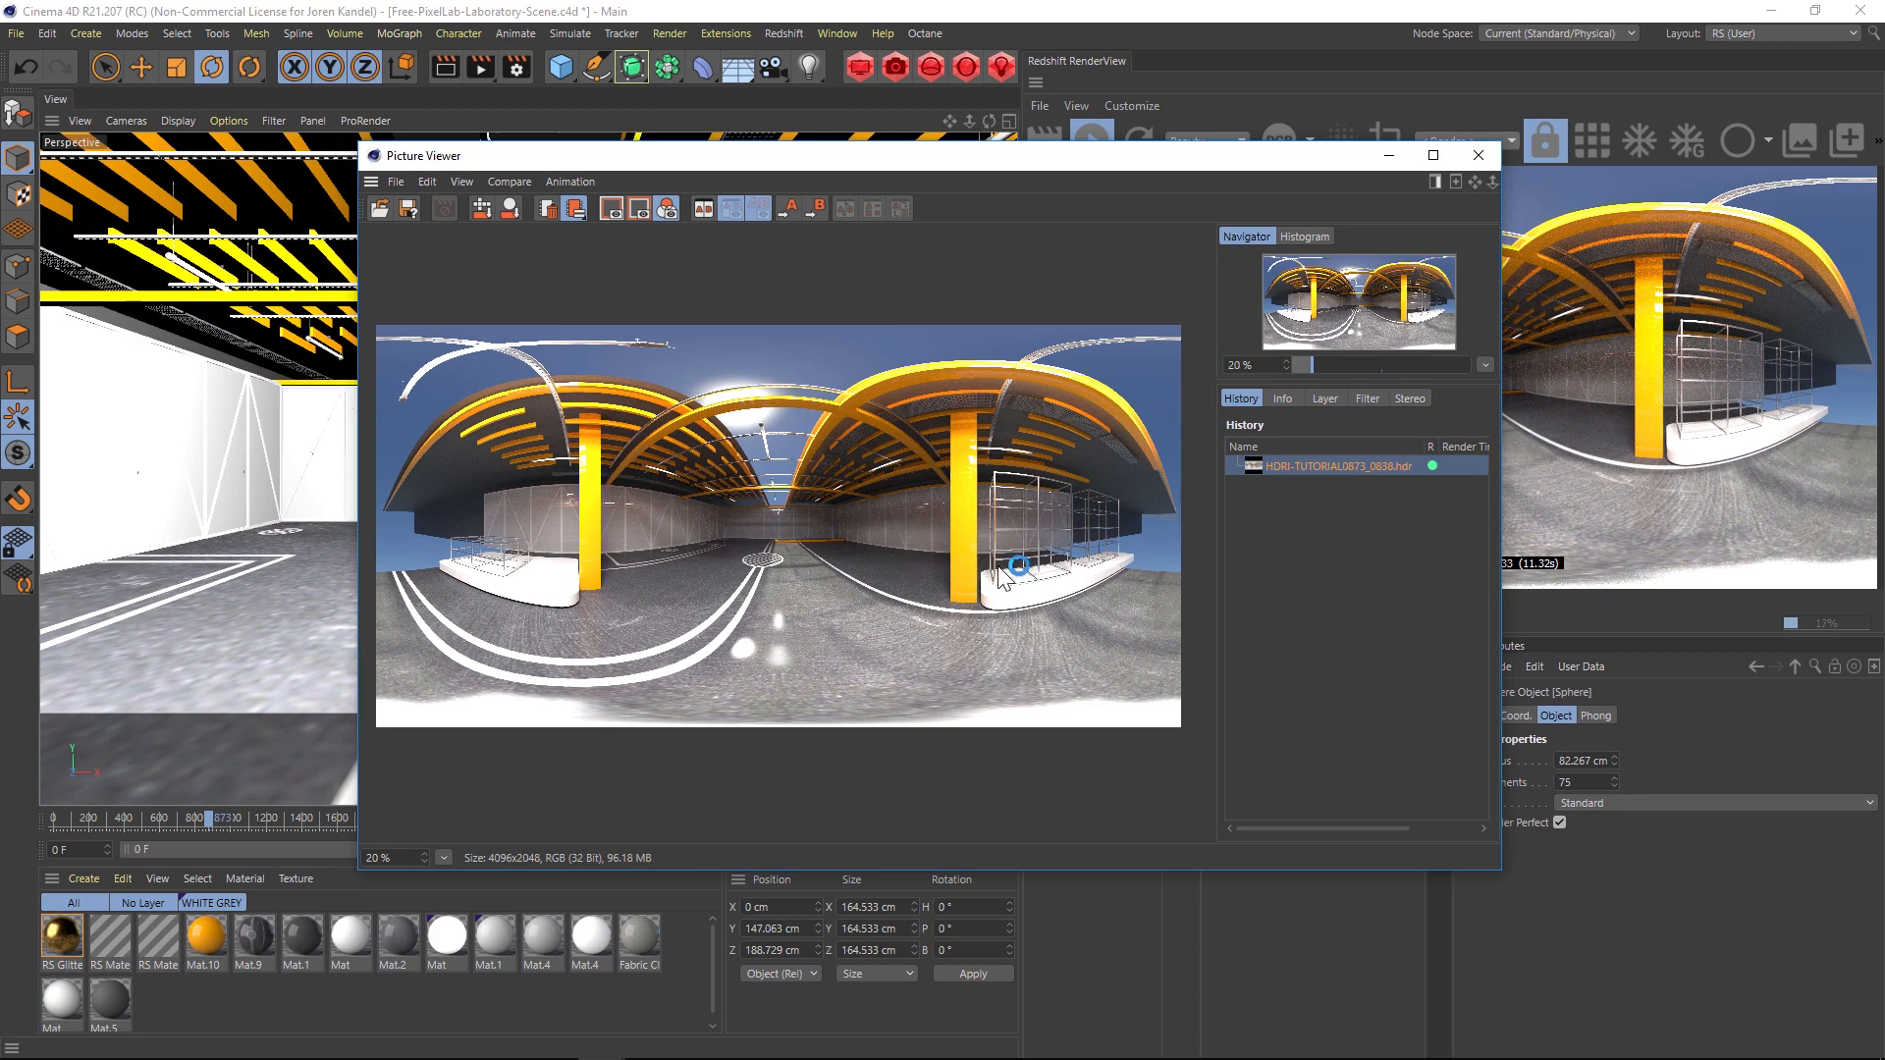
pyautogui.click(1477, 155)
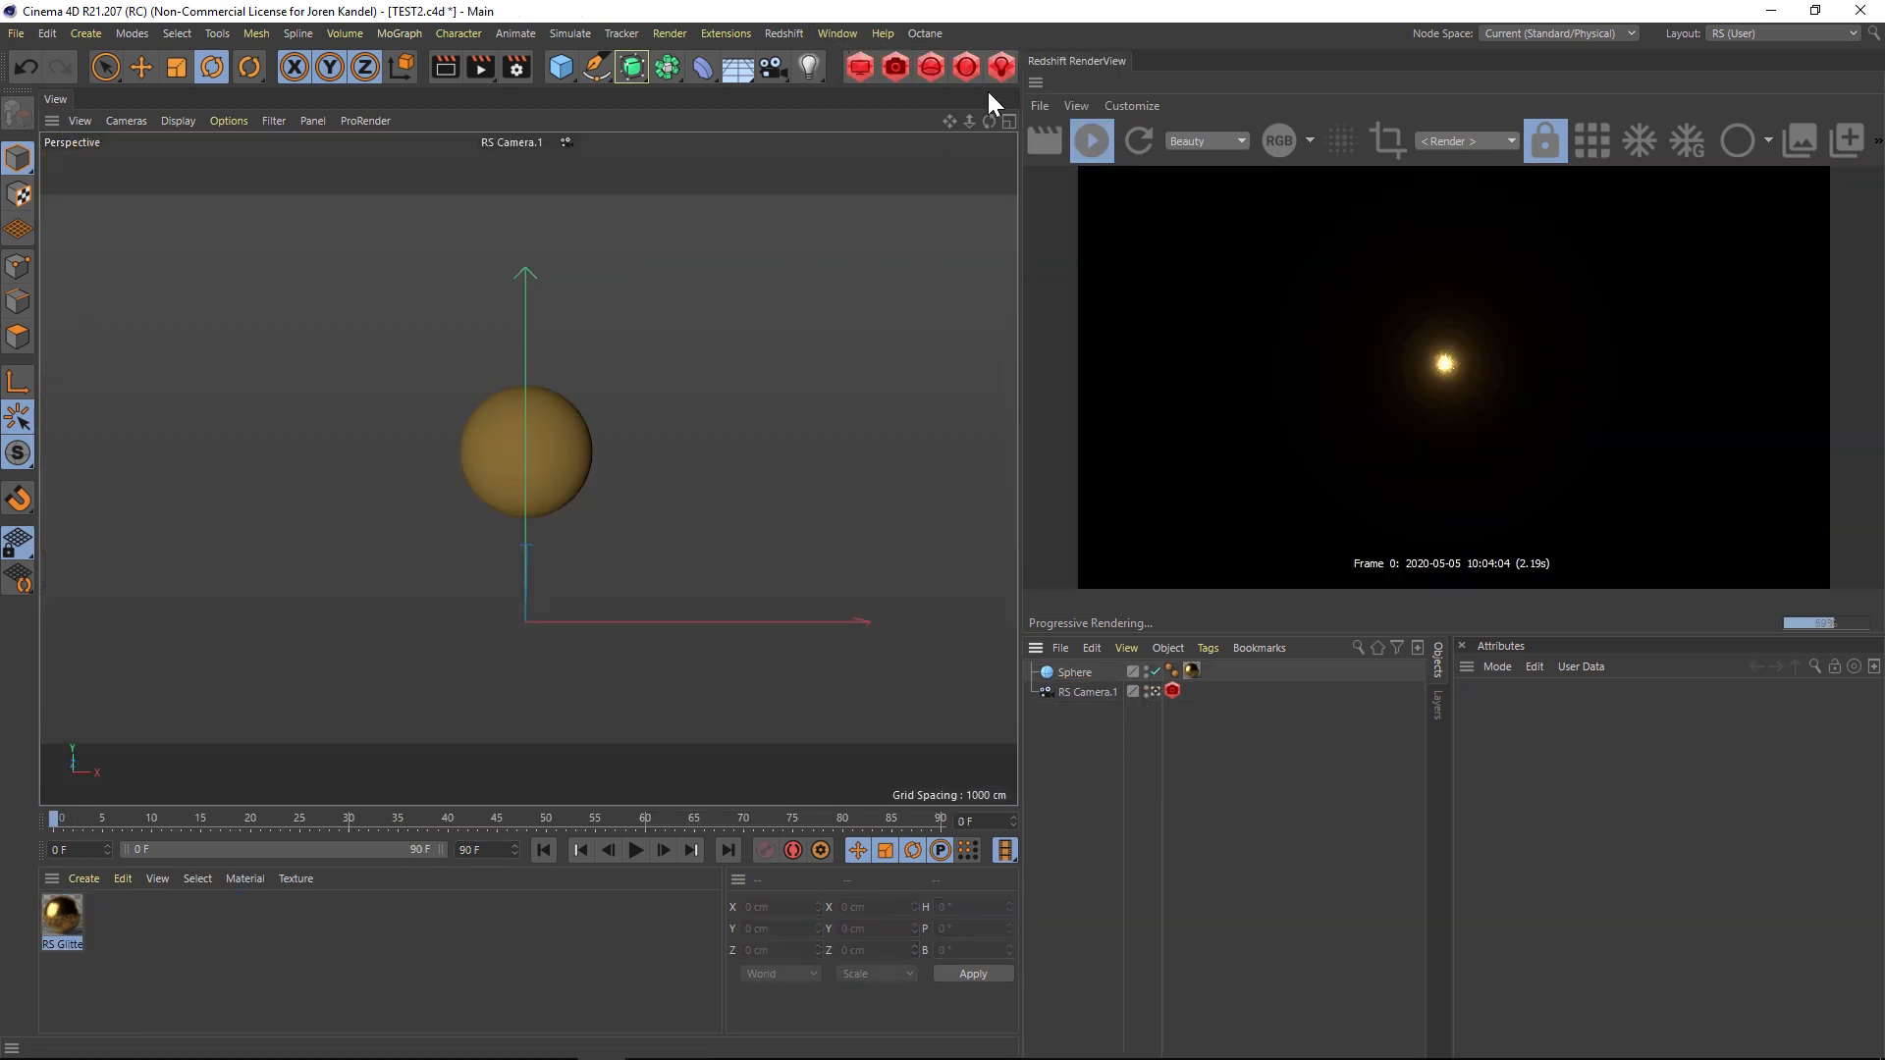
# Add a Redshift dome light and rotate it to turn the lab HDR backdrop
pyautogui.click(1001, 66)
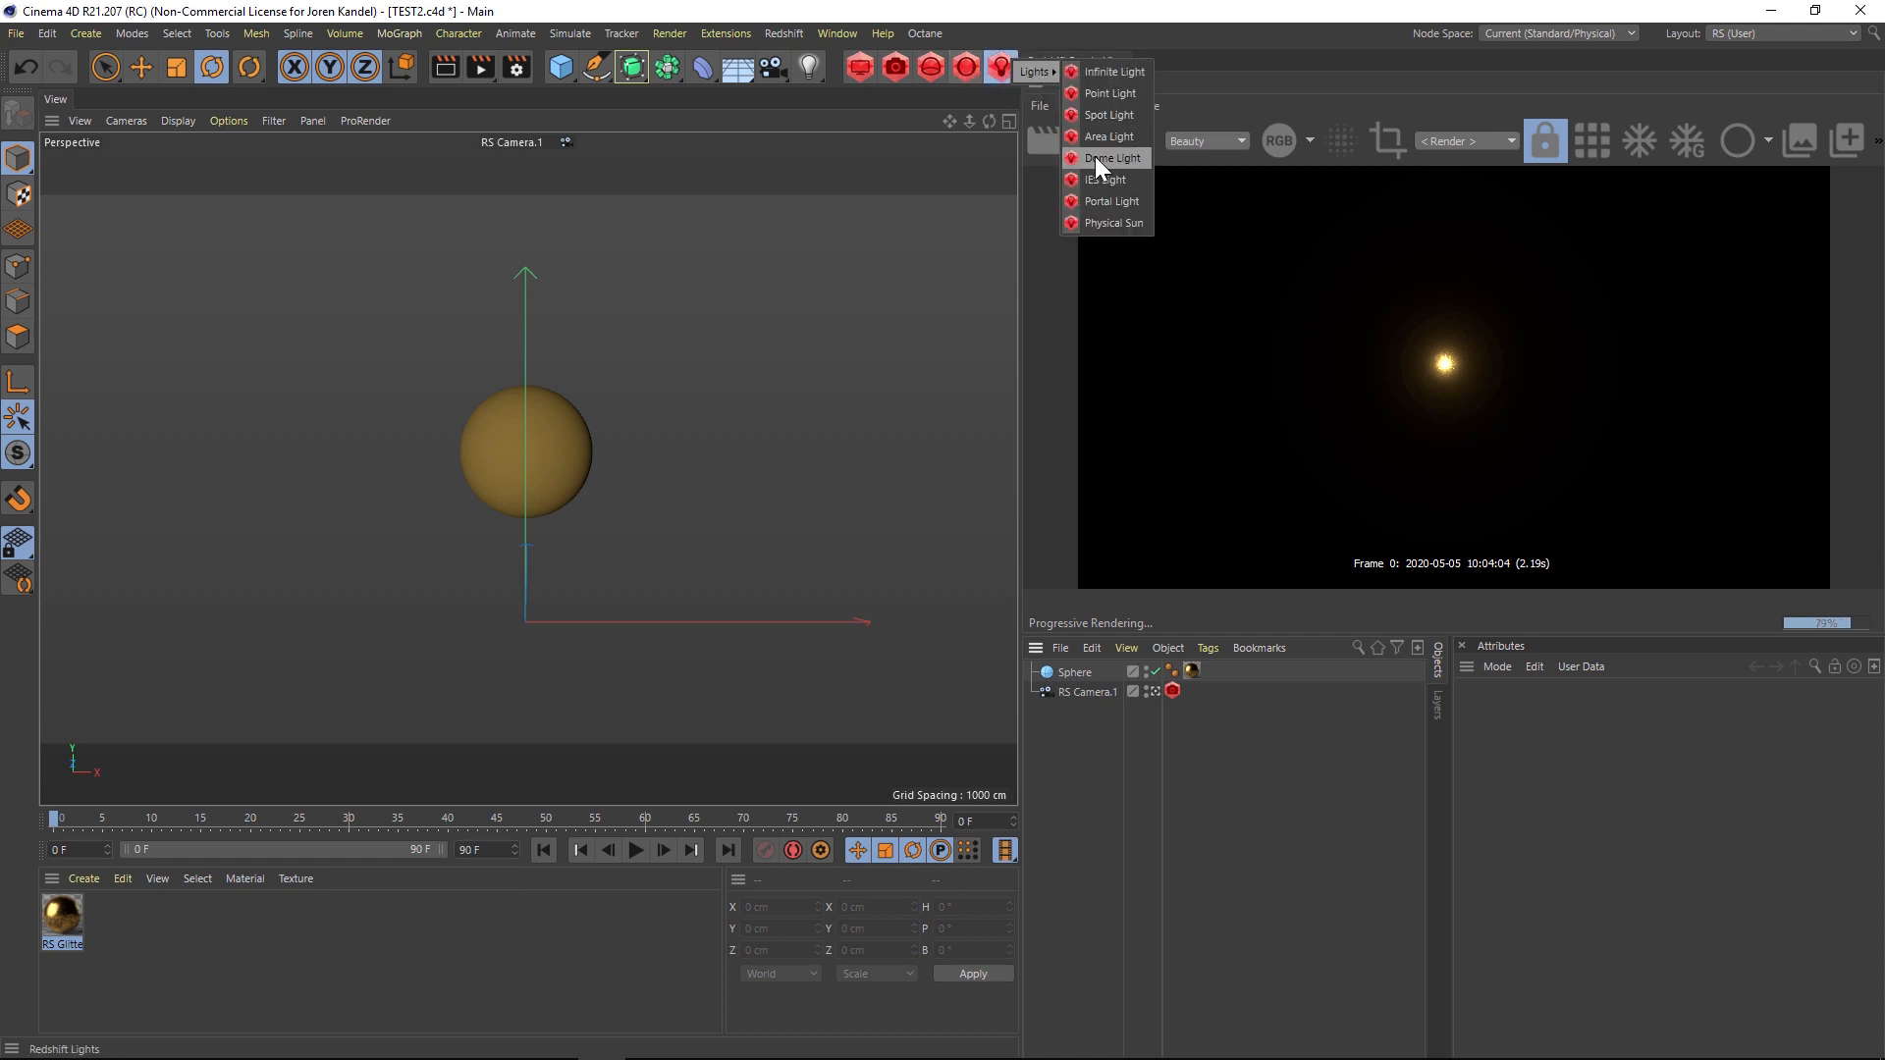
pyautogui.click(1113, 157)
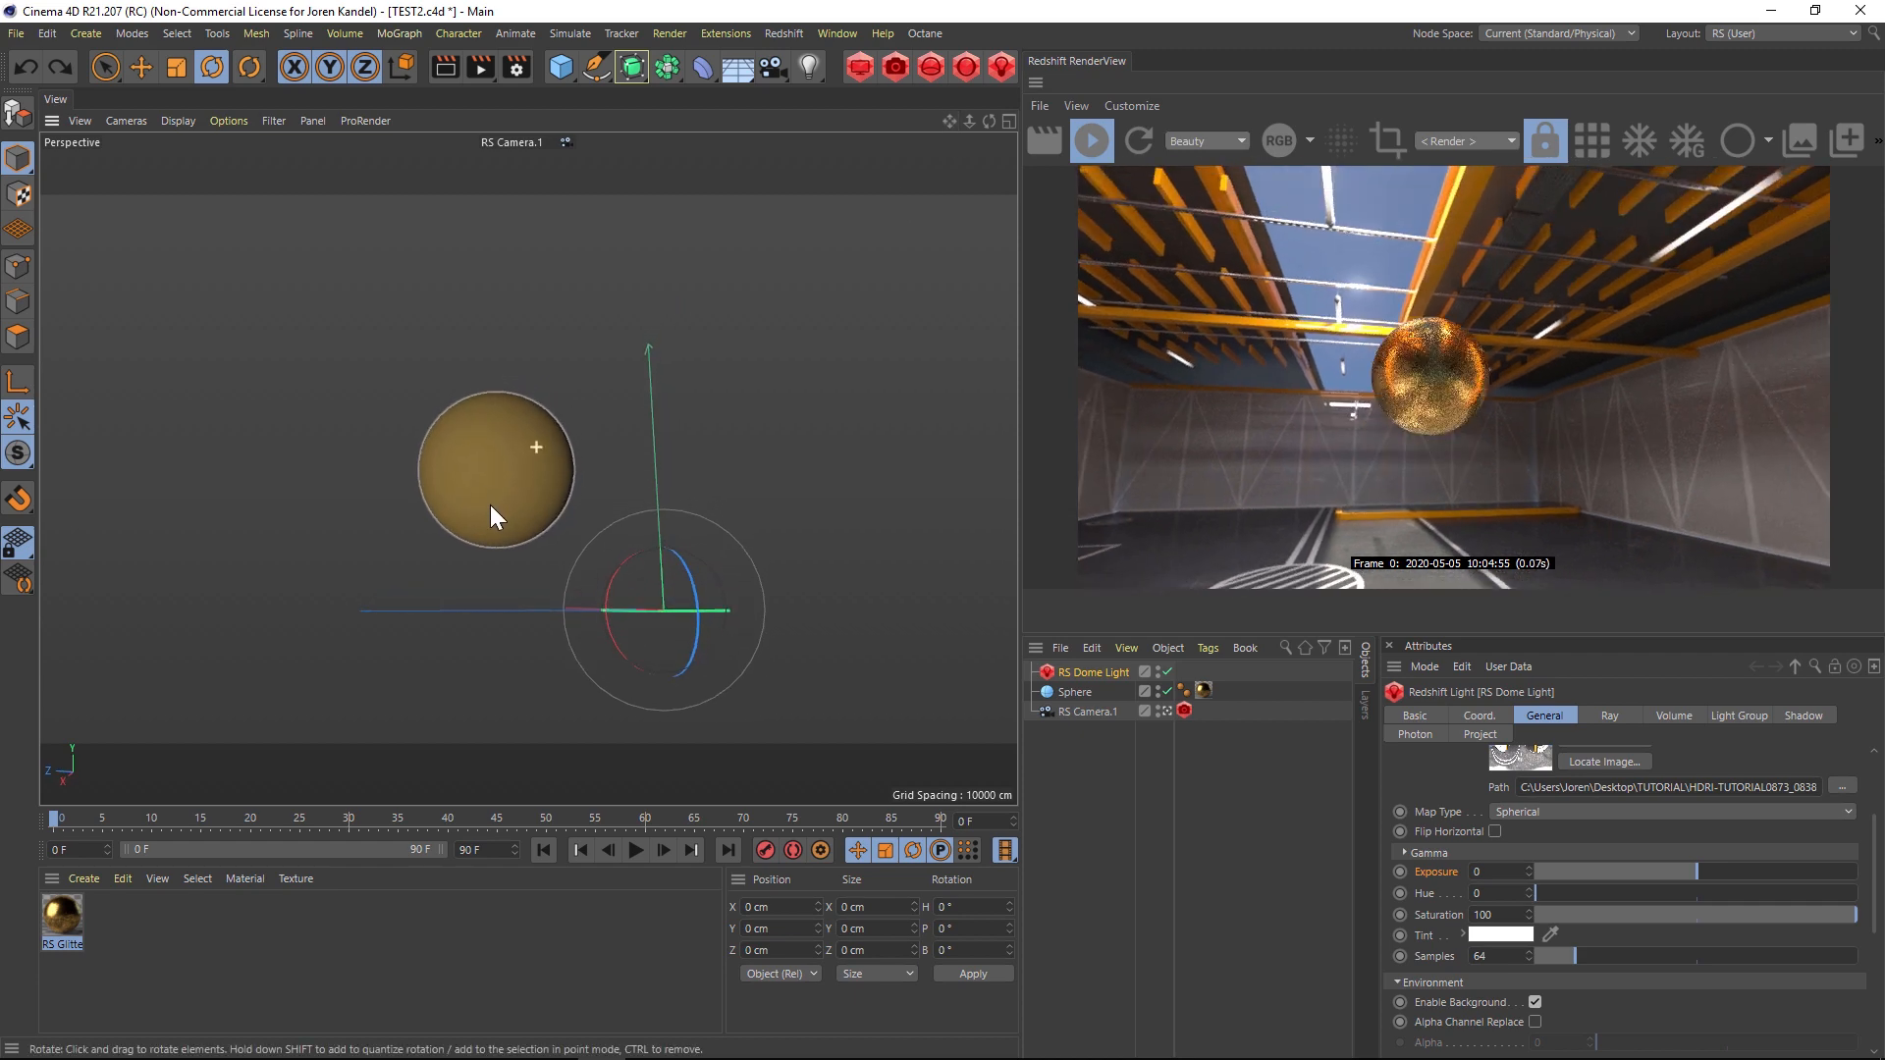
pyautogui.moveTo(492, 469); pyautogui.dragTo(541, 462)
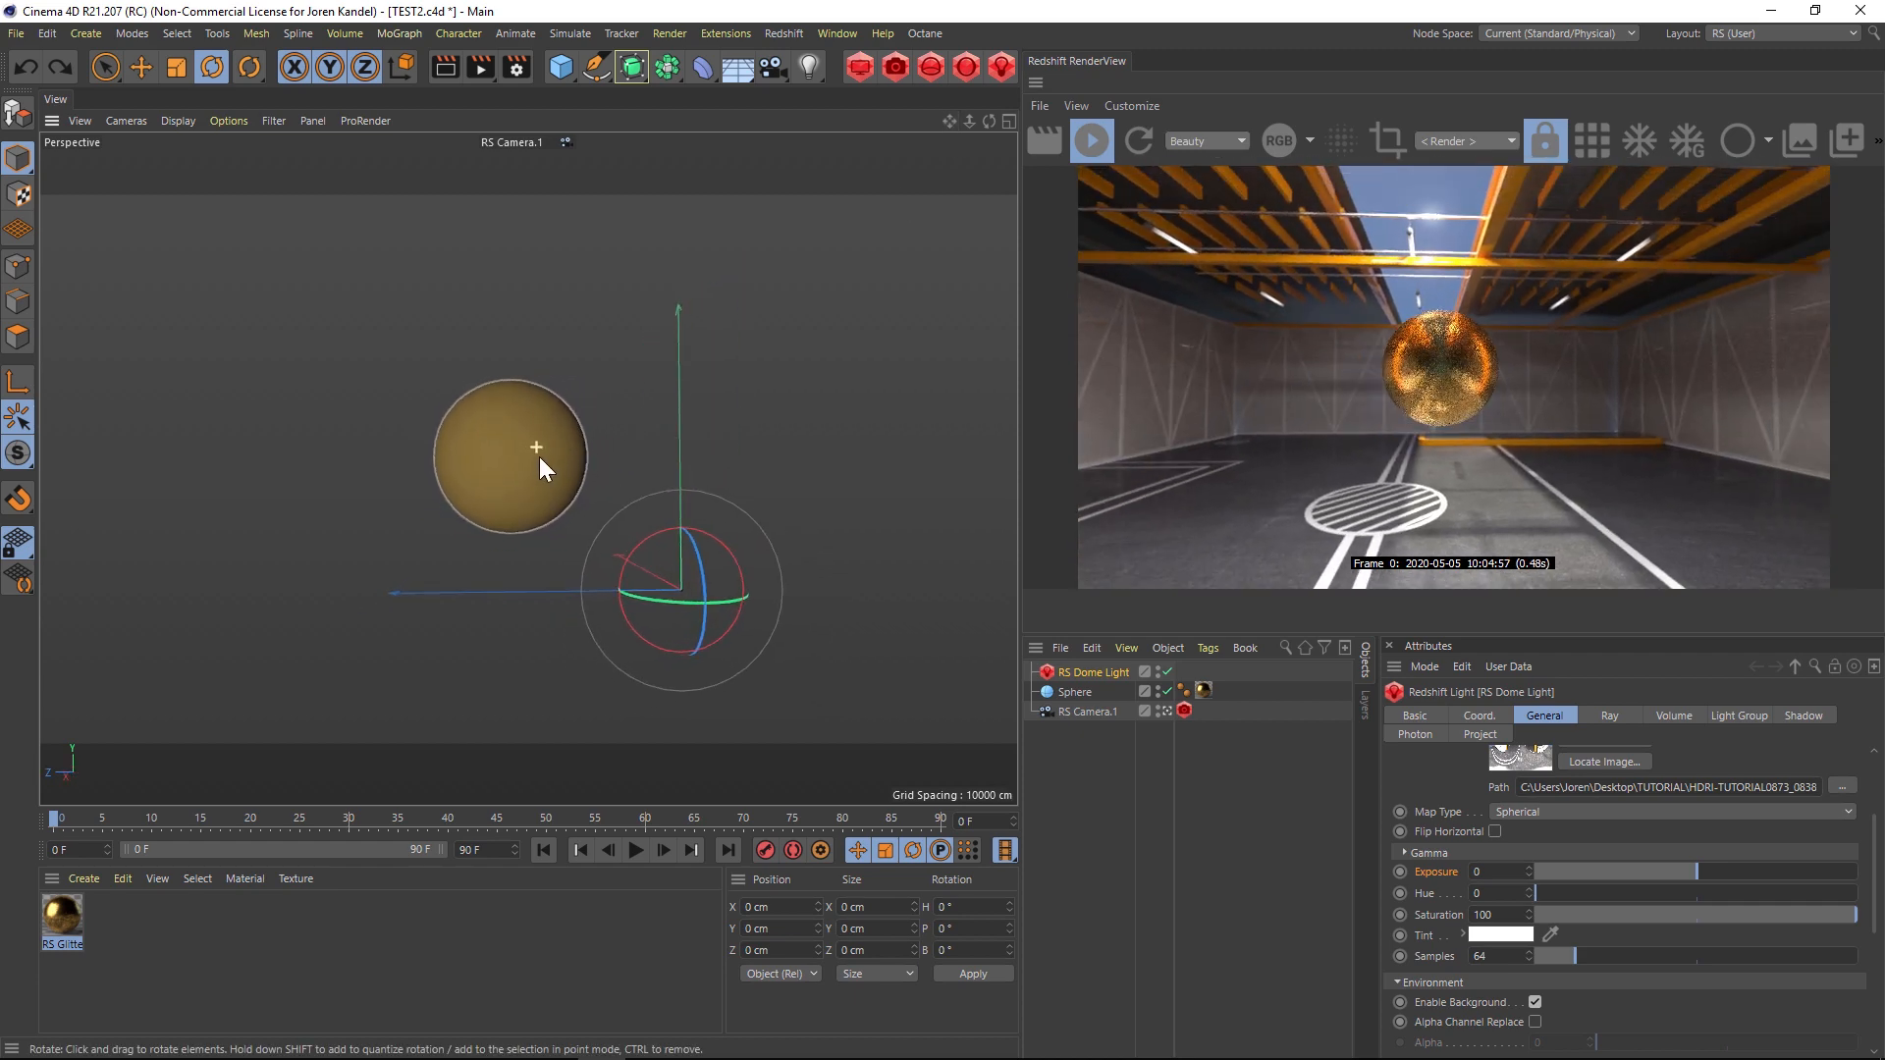
pyautogui.click(1089, 140)
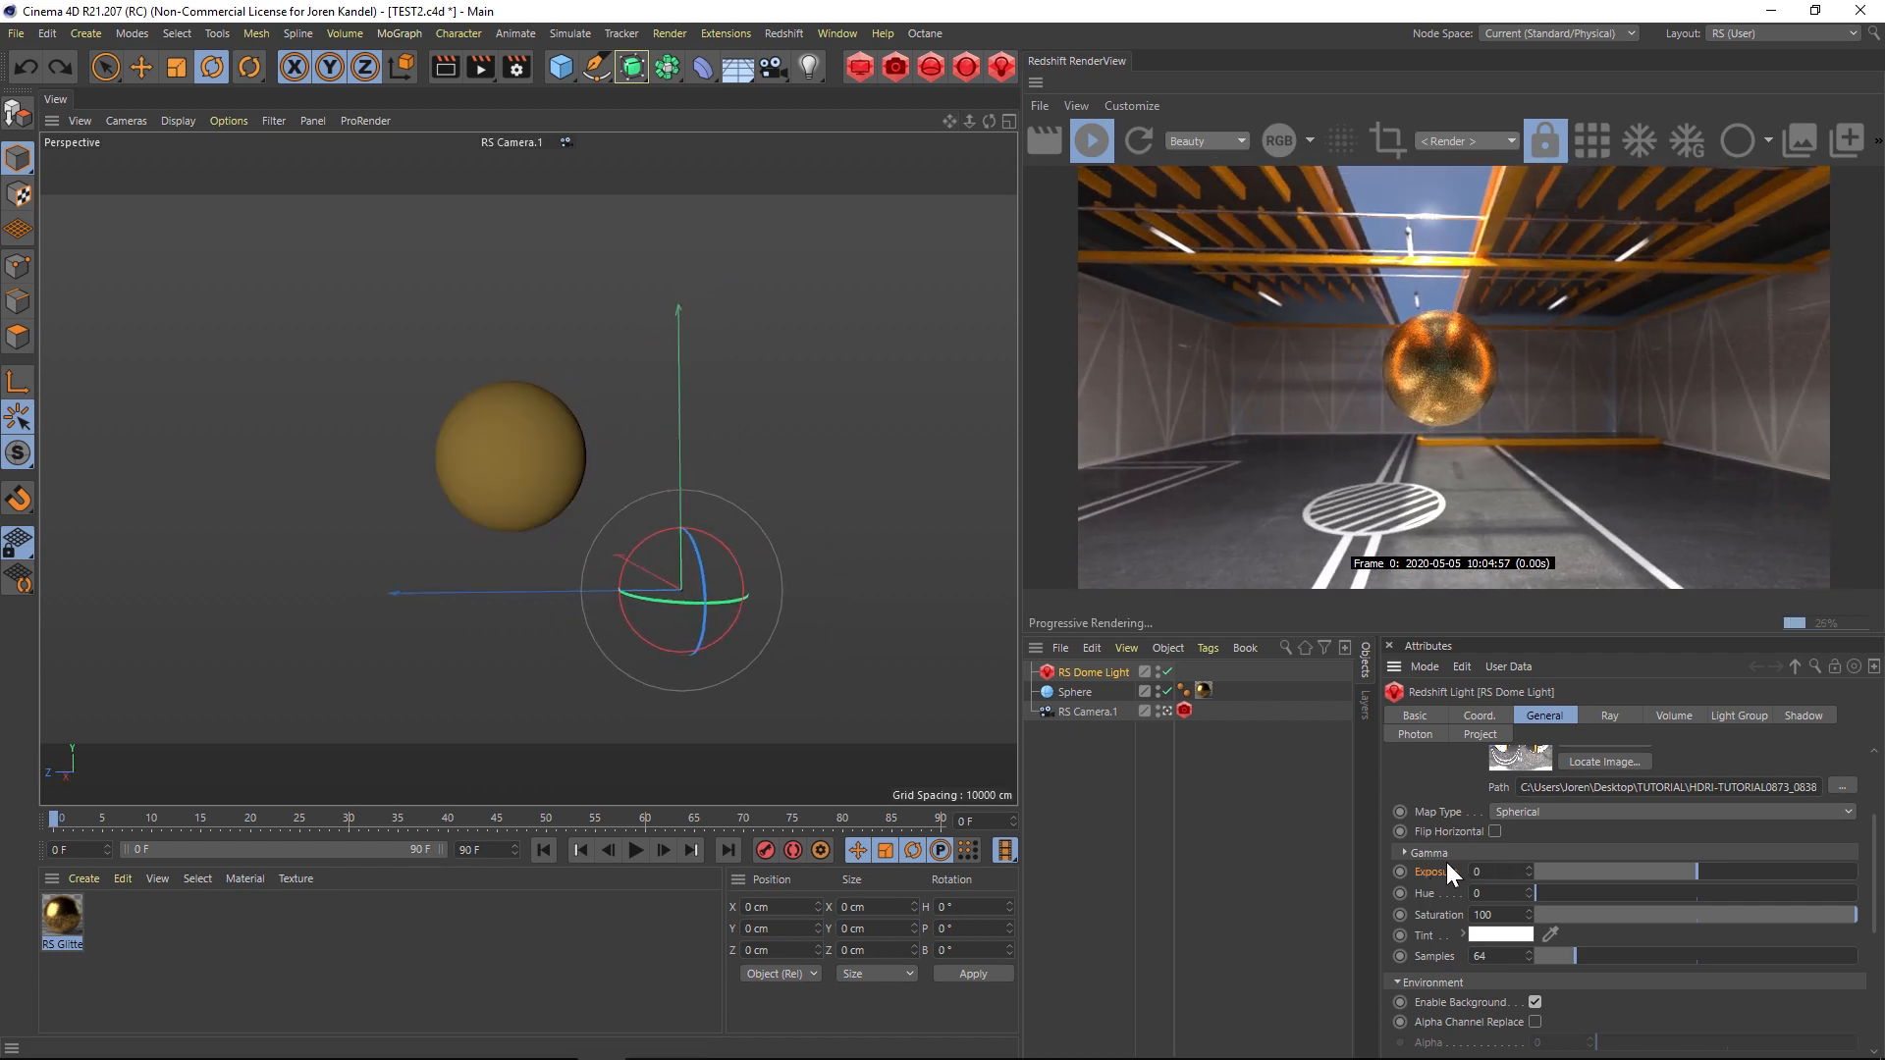